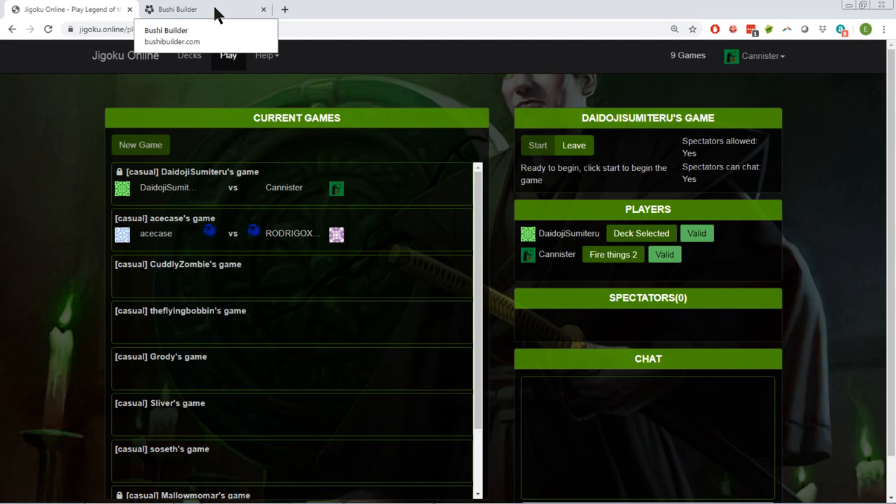
Step: Review the deck page in the deckbuilder before returning to the lobby
click(176, 8)
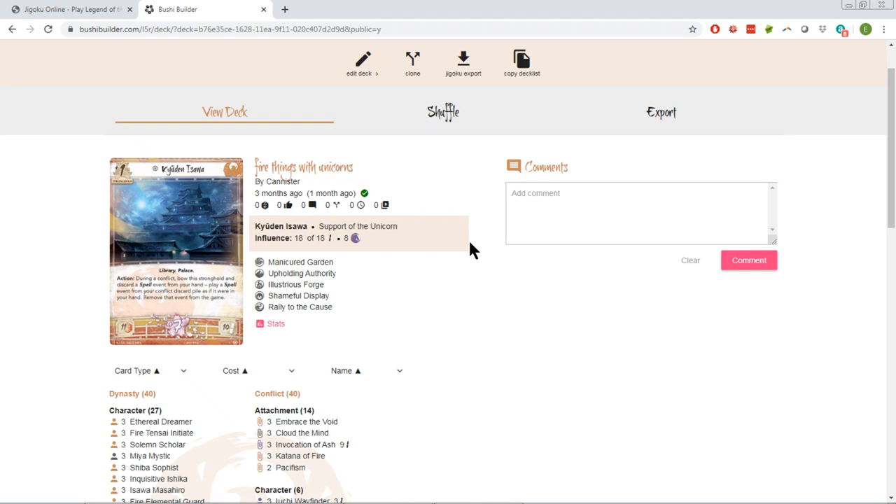
mouse_move(412, 298)
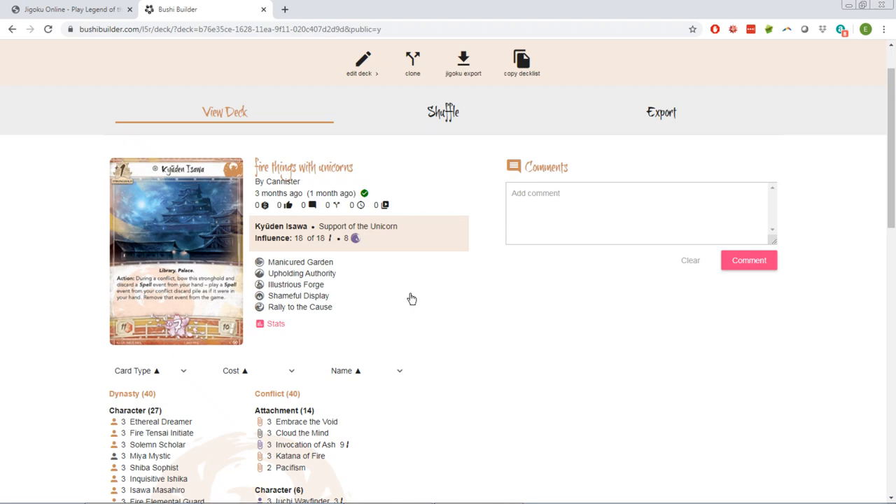
scroll(down, 3)
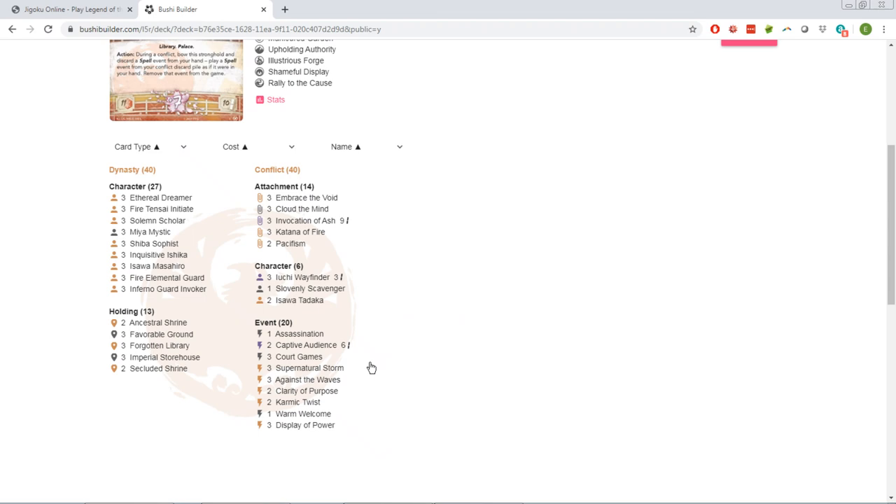
mouse_move(154, 294)
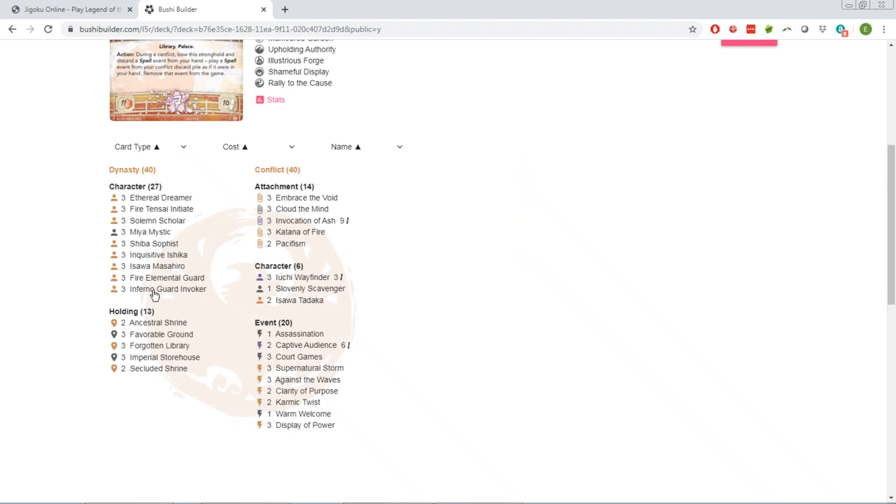
mouse_move(306, 221)
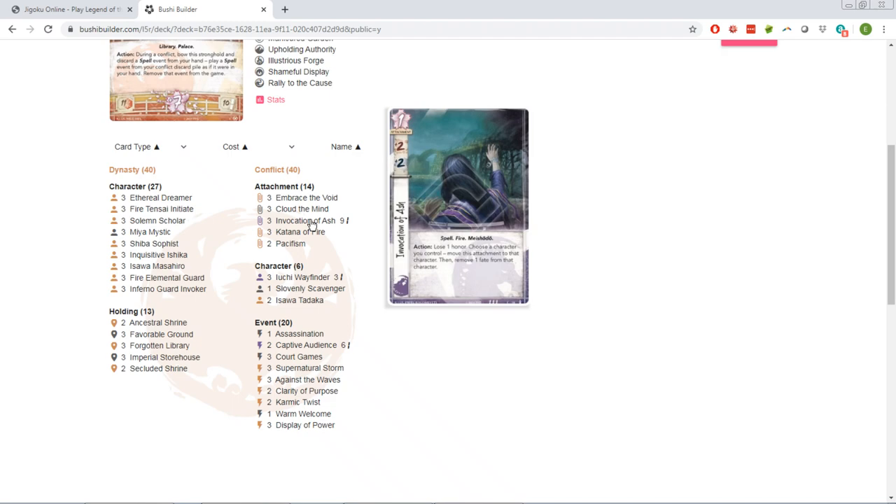
click(67, 9)
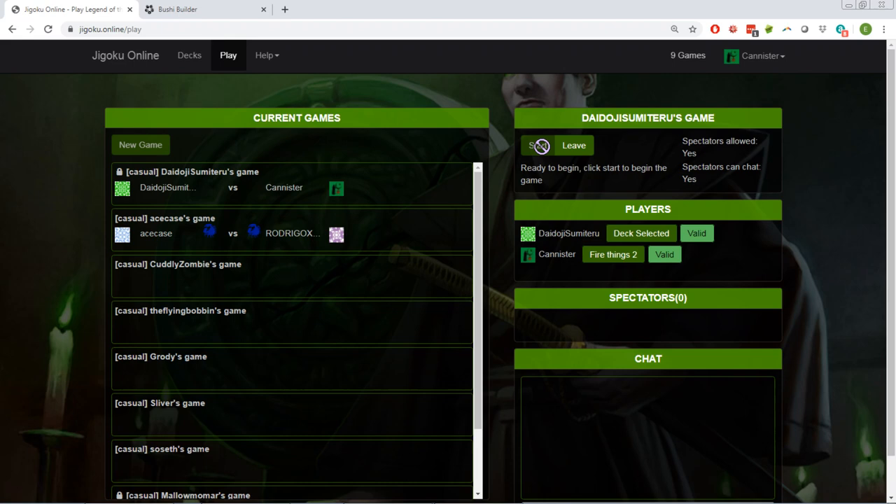
Step: Start the game against the opponent and confirm the four-card dynasty mulligan
click(535, 145)
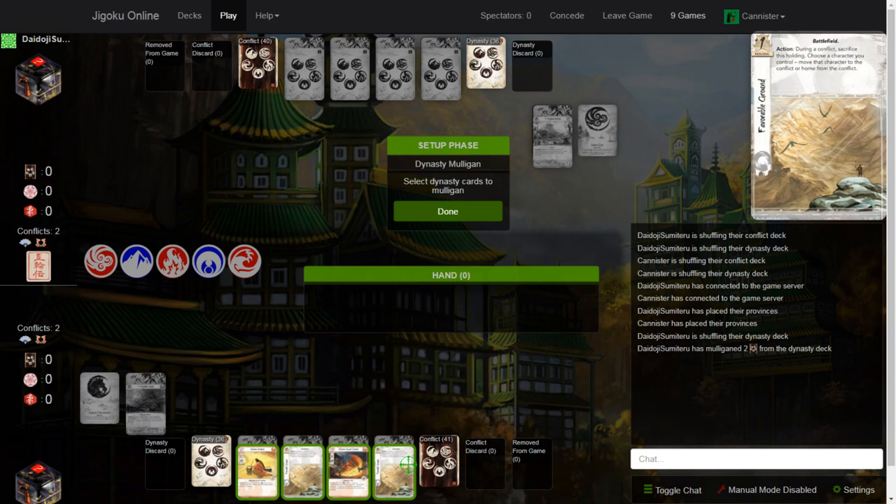
click(448, 210)
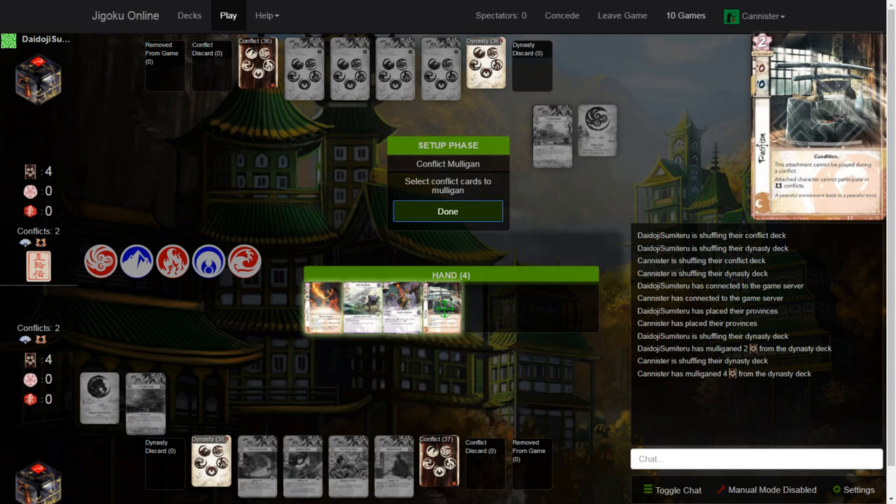
Step: Confirm the conflict card mulligan
click(404, 308)
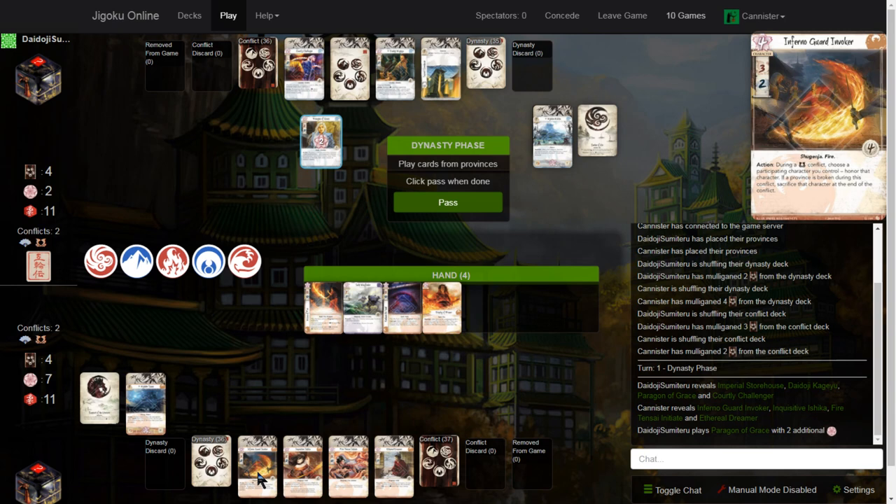
mouse_move(268, 478)
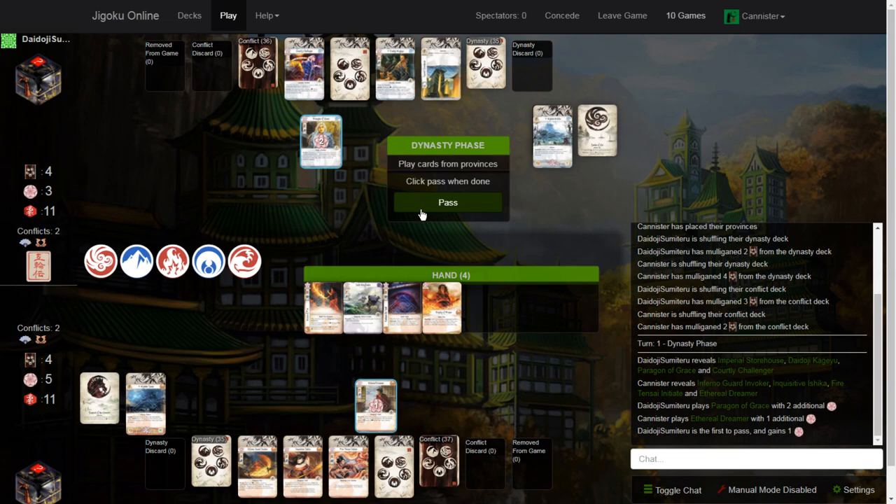
Step: Pass the rest of the dynasty phase and the draw phase action window
click(449, 202)
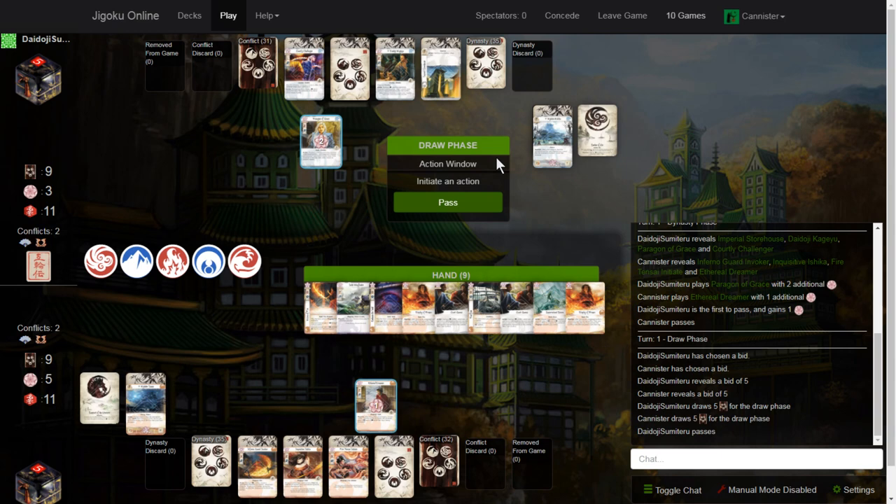
click(449, 202)
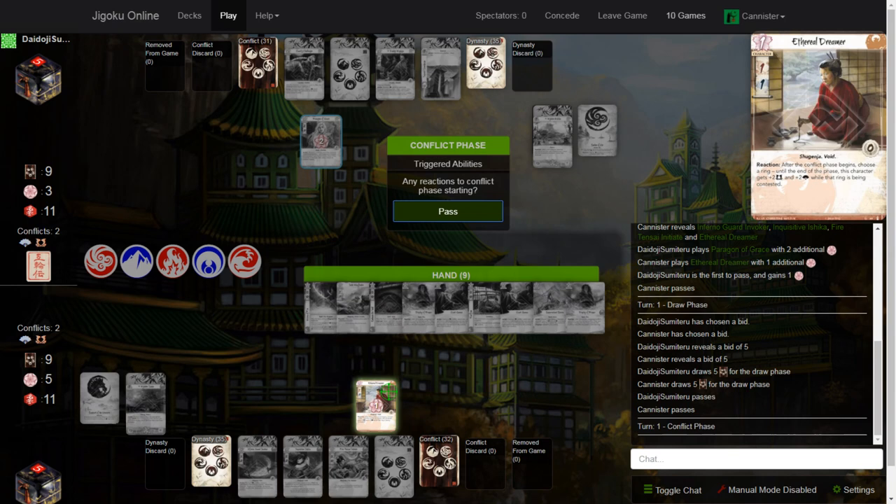
Step: Trigger Ethereal Dreamer's reaction for the earth ring and pass the conflict action window
click(448, 210)
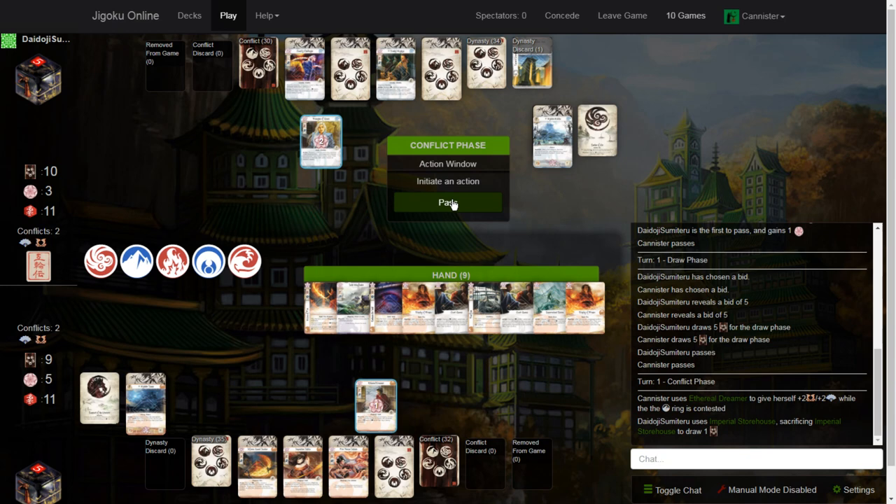
click(449, 202)
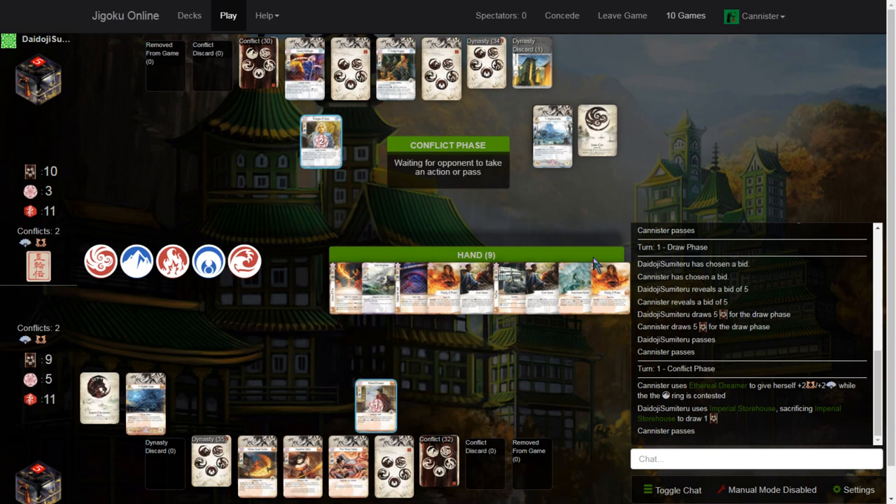
click(137, 261)
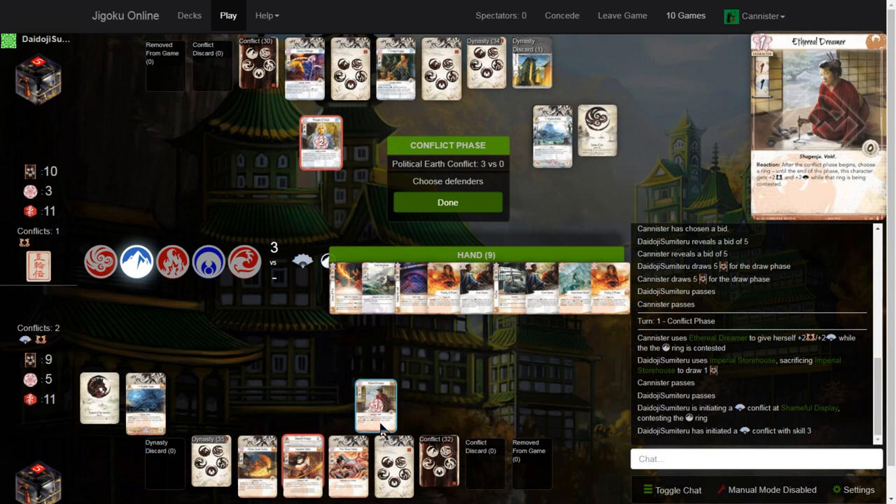
Step: Declare Ethereal Dreamer as defender and resolve the Shameful Display honor choice
click(449, 202)
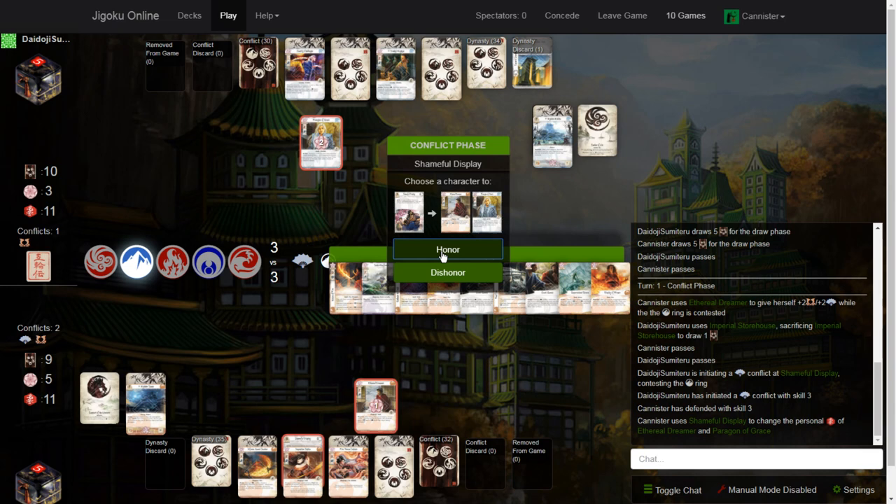
click(448, 249)
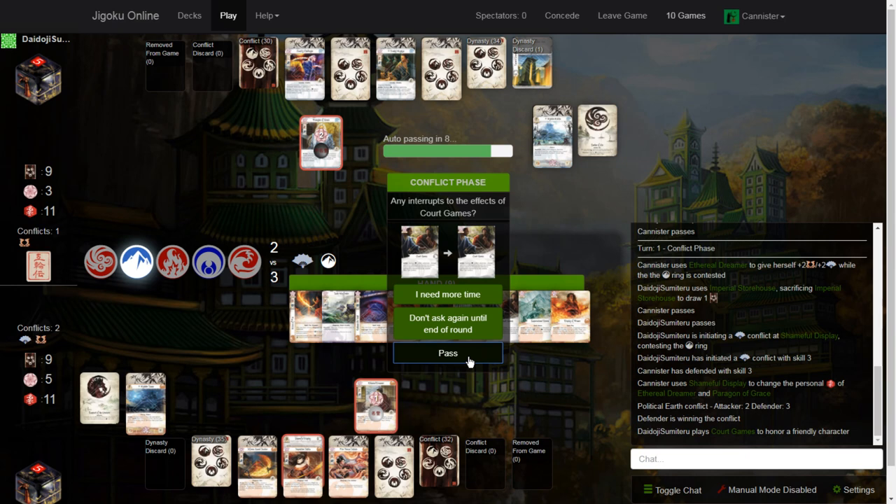
Step: Play Court Games to dishonor an opposing character, then discard a hand card when forced
click(449, 353)
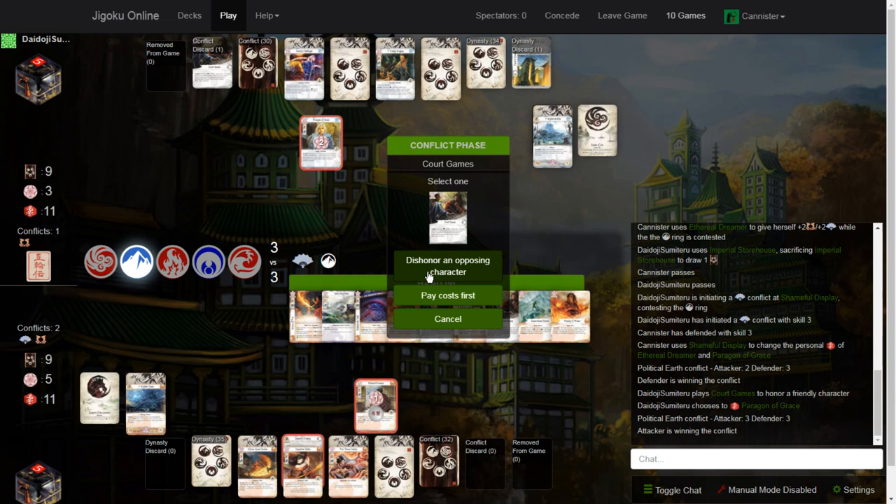
click(448, 266)
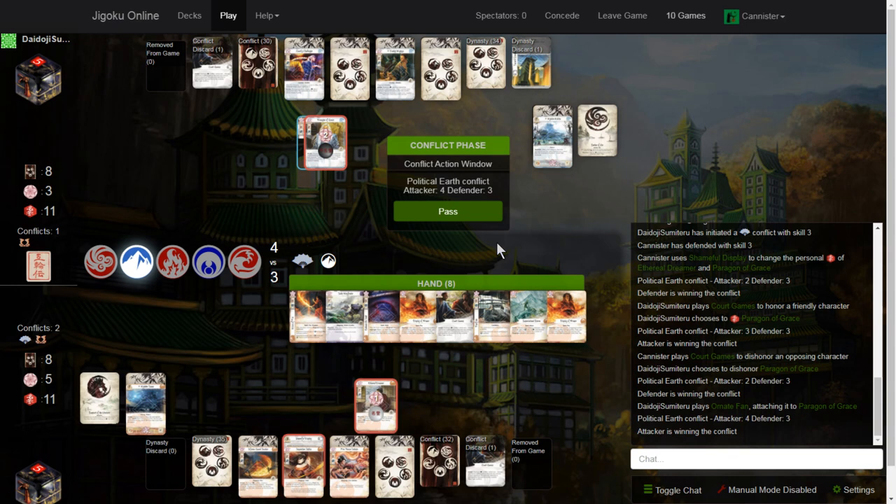
mouse_move(358, 330)
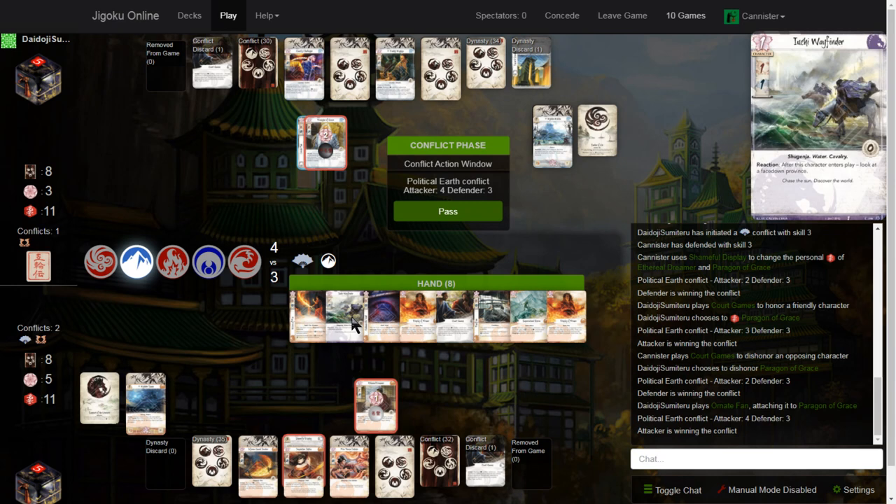
click(448, 210)
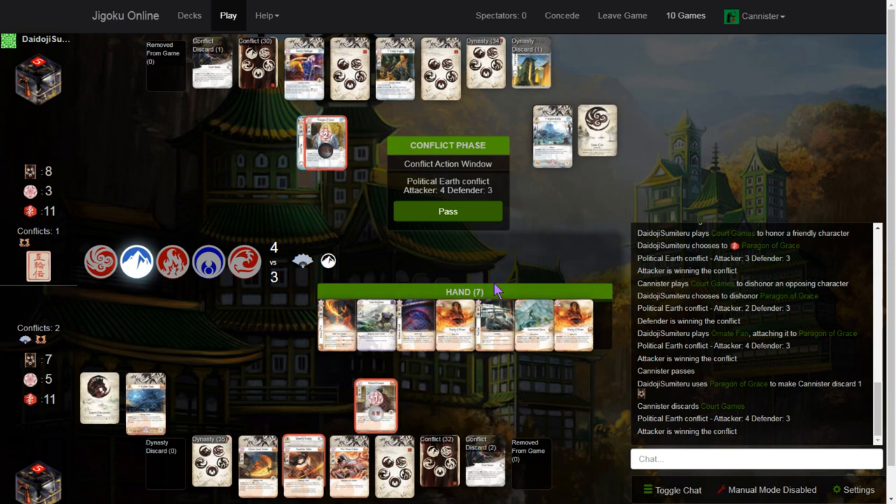
Step: Pass on taking a conflict action in the earth conflict
click(448, 210)
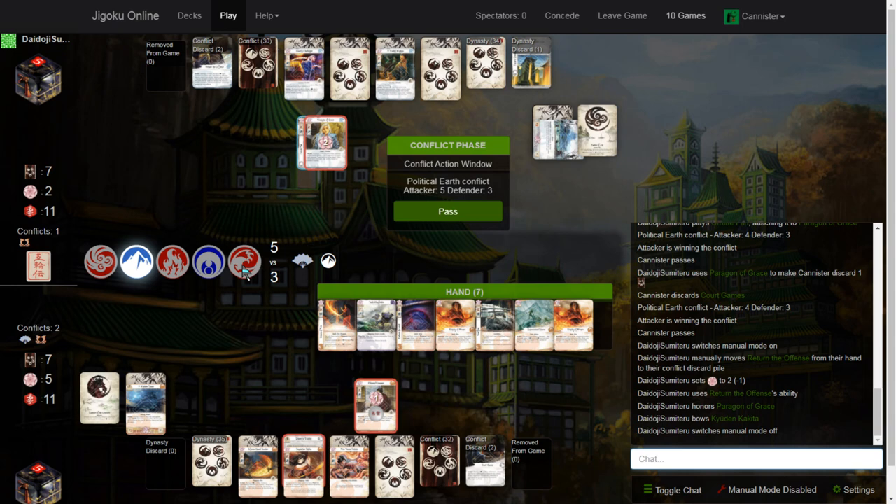
Step: Pass again so the earth conflict resolves as a 5-to-3 loss
click(448, 210)
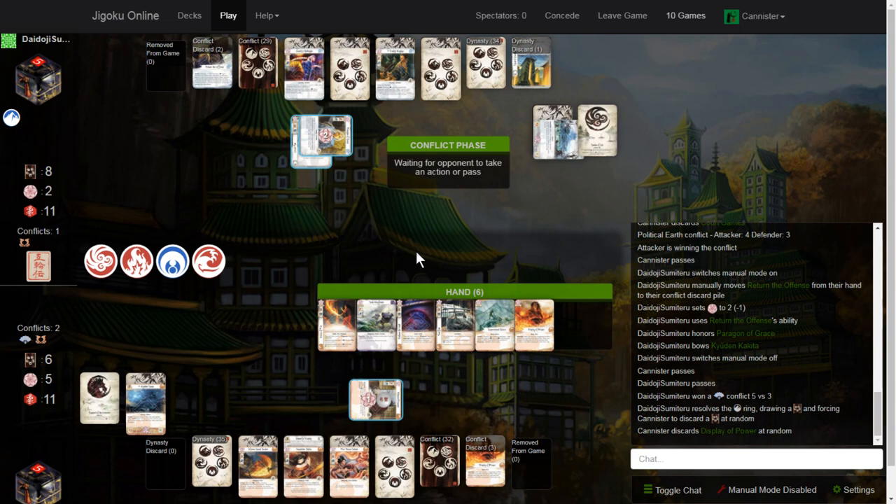
mouse_move(756, 488)
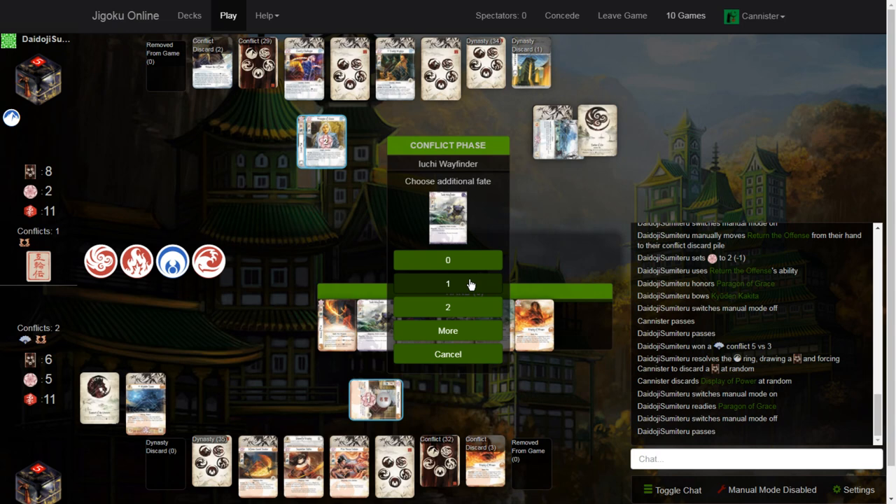
Step: Play Iuchi Wayfinder at home with 0 additional fate
click(449, 282)
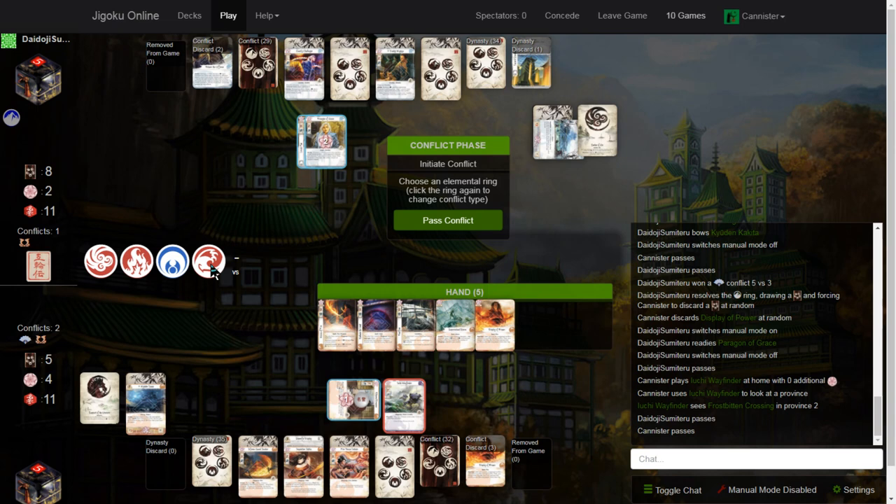
Step: Declare a military conflict, switching the contested ring from Fire to Void
click(136, 260)
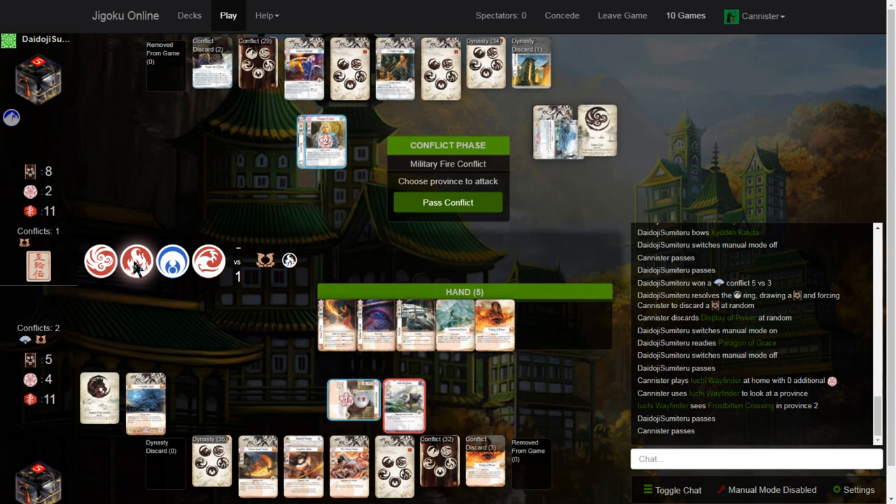
click(172, 260)
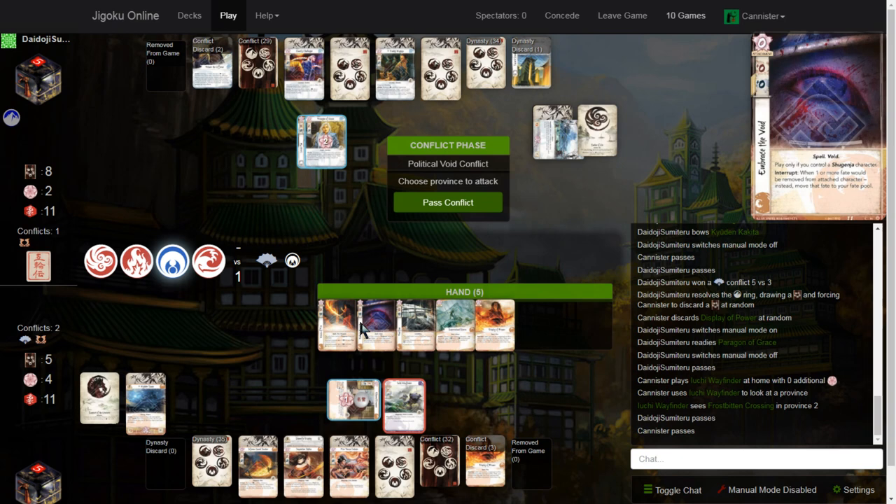
click(172, 260)
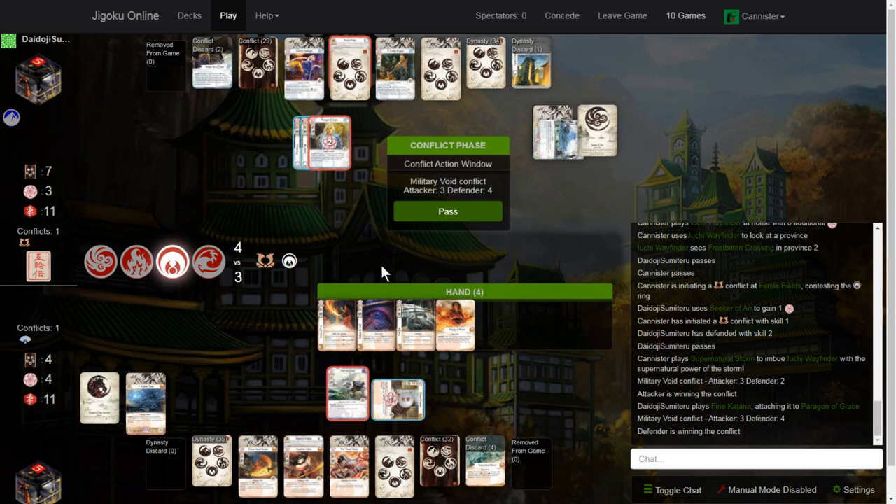
mouse_move(347, 325)
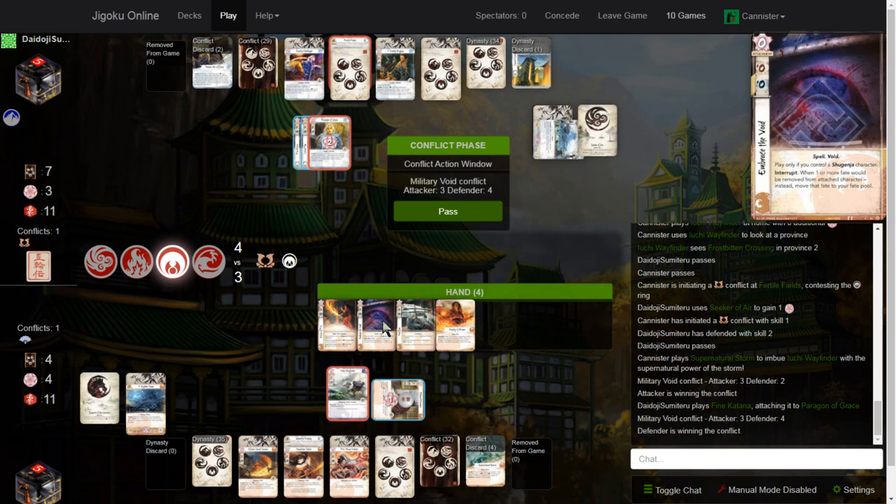
mouse_move(455, 325)
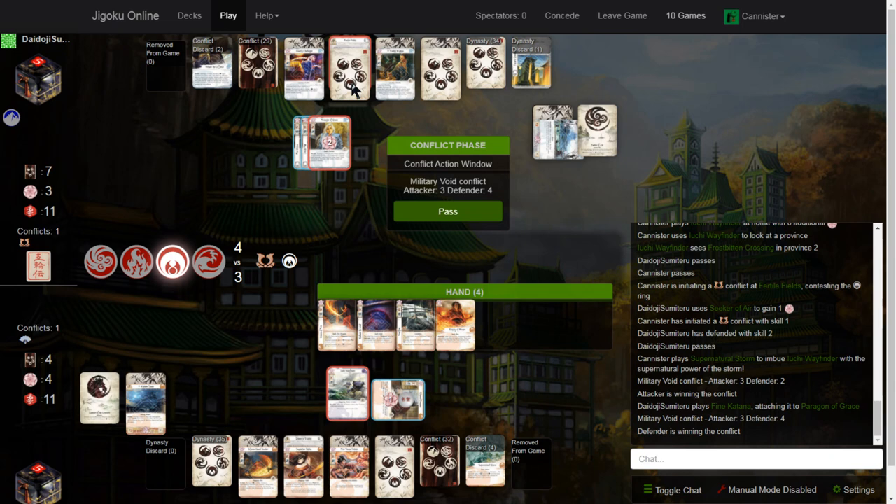
Step: Pass twice so the military void conflict resolves as a 3-to-4 loss
click(448, 210)
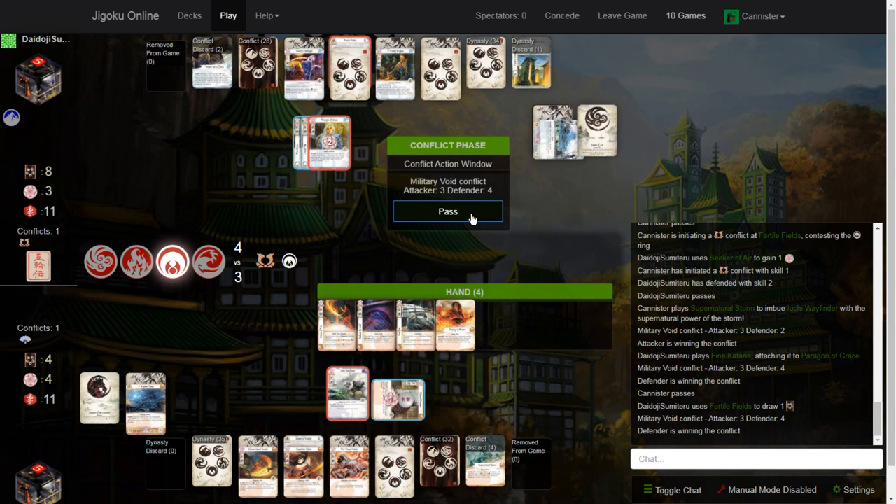
click(448, 210)
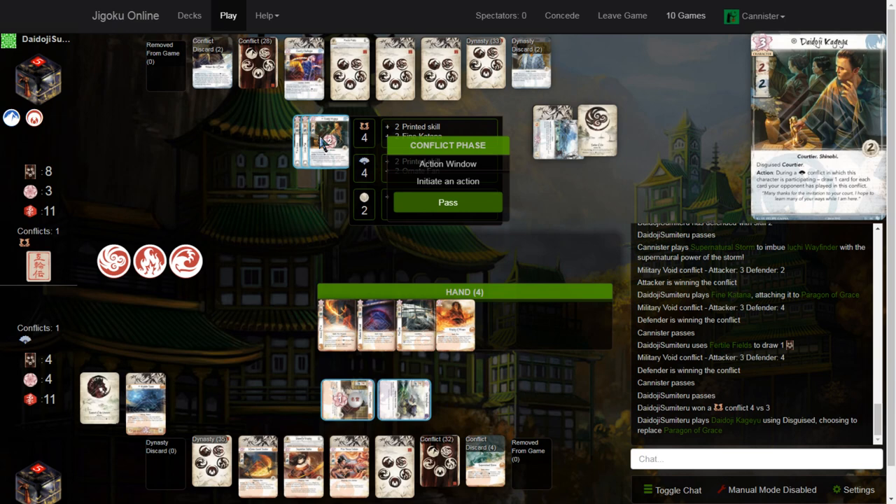
Step: Pass after the lost conflict and leave the military conflict at Shameful Display undefended
click(448, 202)
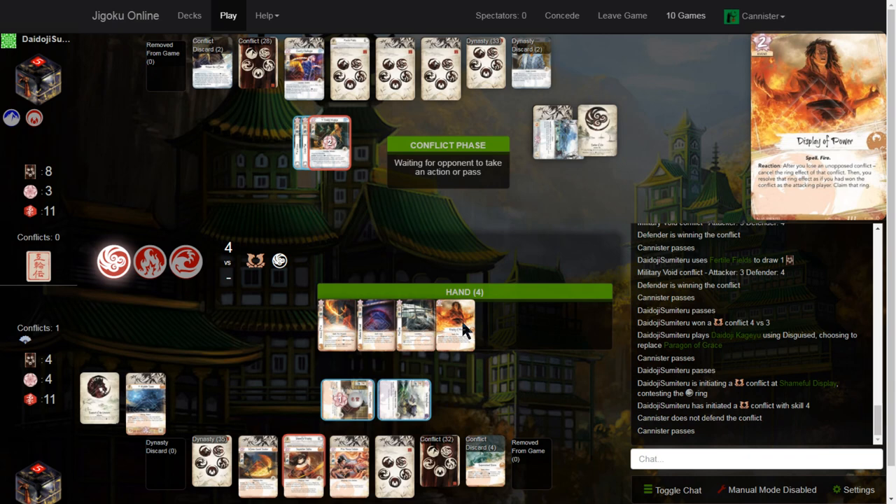
click(455, 325)
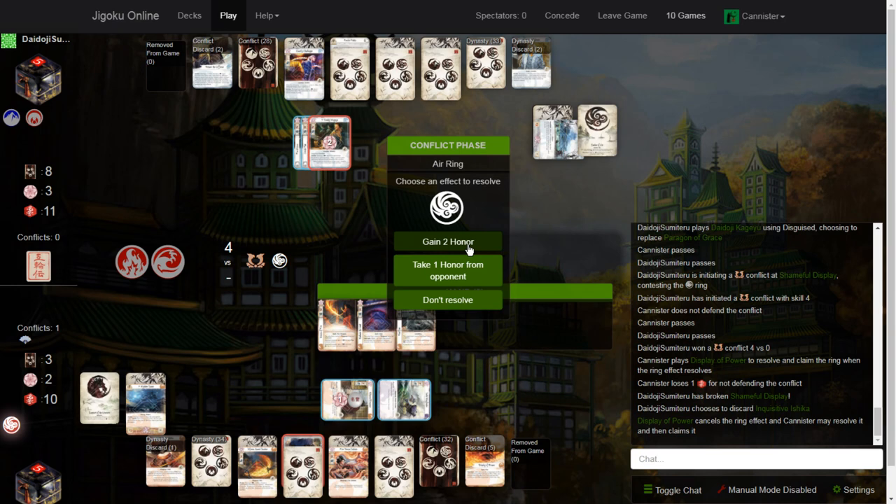
Step: Take 2 honor from the Air ring, then pass the remaining conflict-phase action windows
click(448, 241)
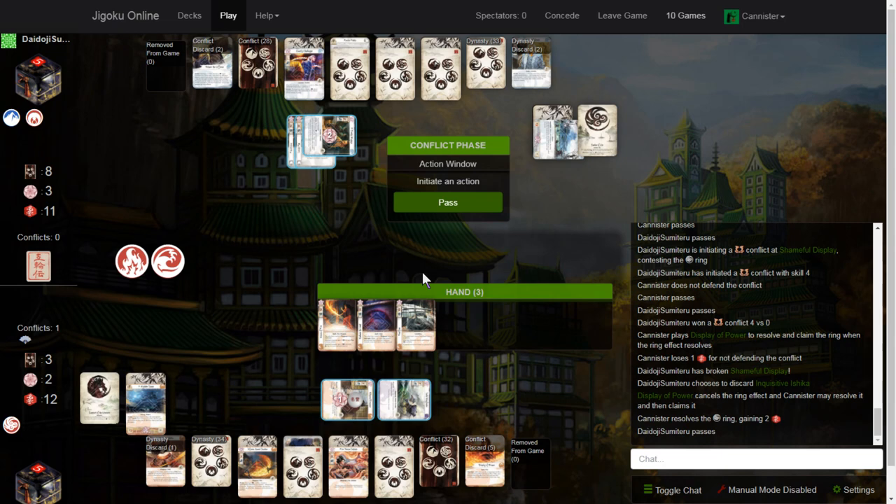
click(448, 202)
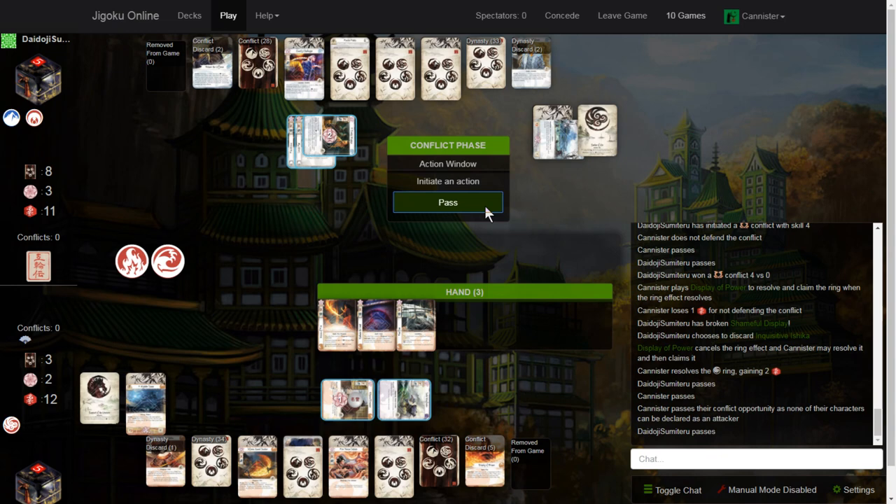
click(449, 202)
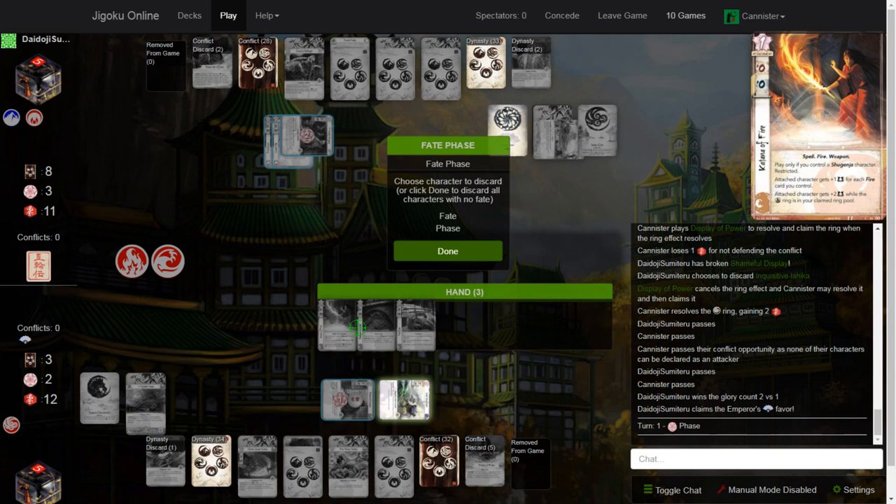
Step: Finish the fate phase keeping all characters and dynasty cards, passing the action window
click(448, 251)
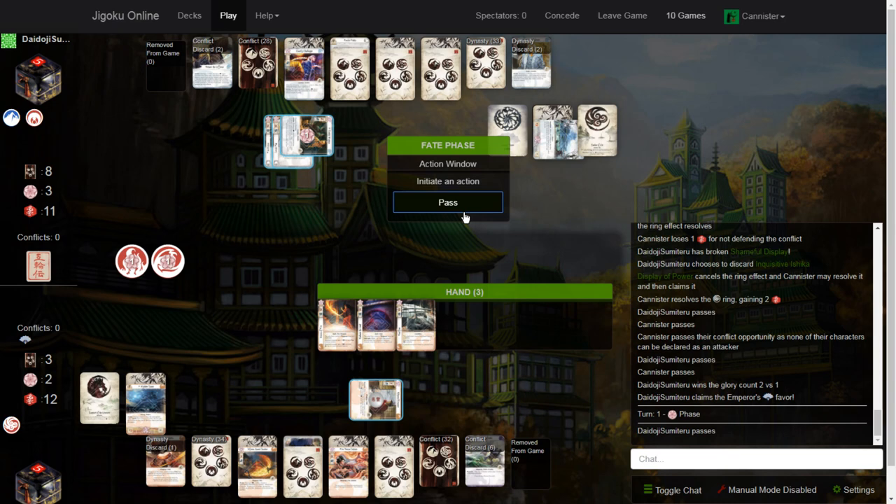
click(448, 201)
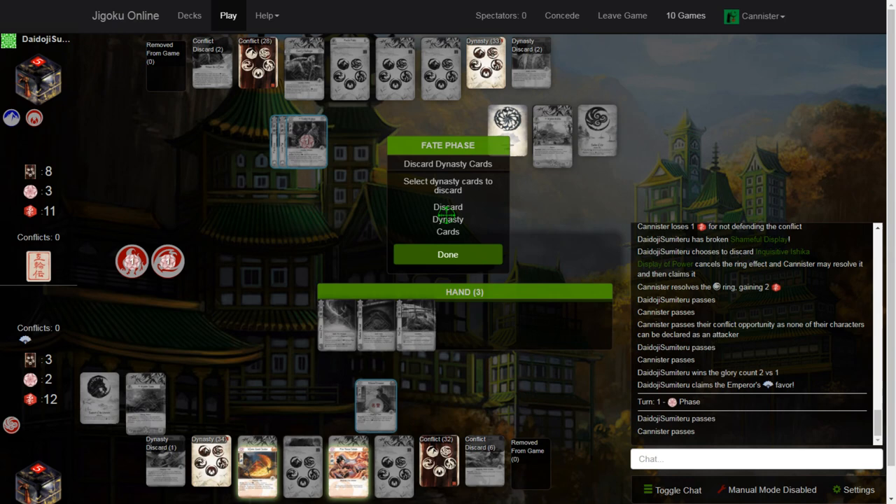
click(448, 255)
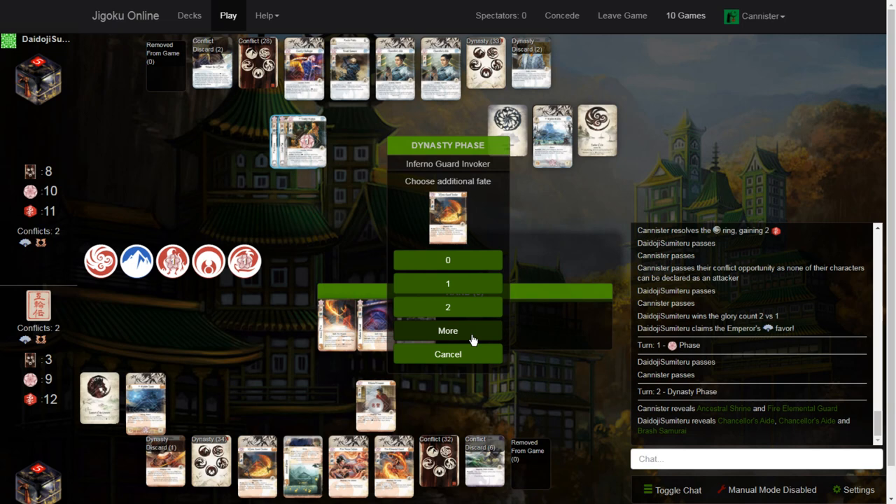
Step: Put 3 additional fate on Inferno Guard Invoker, then pass the dynasty phase
click(448, 330)
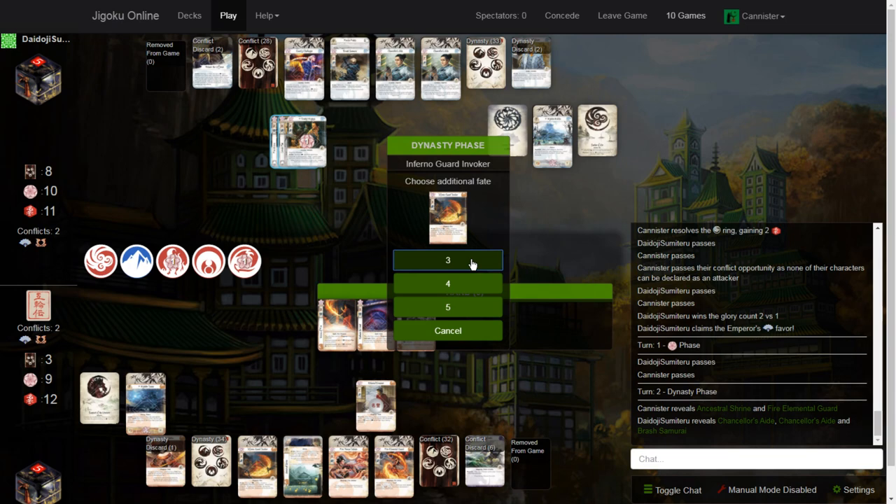
click(449, 259)
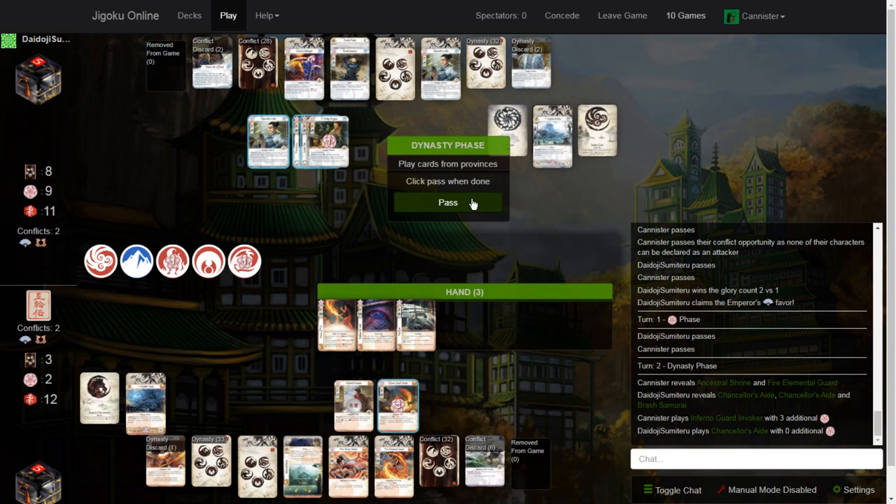
click(448, 202)
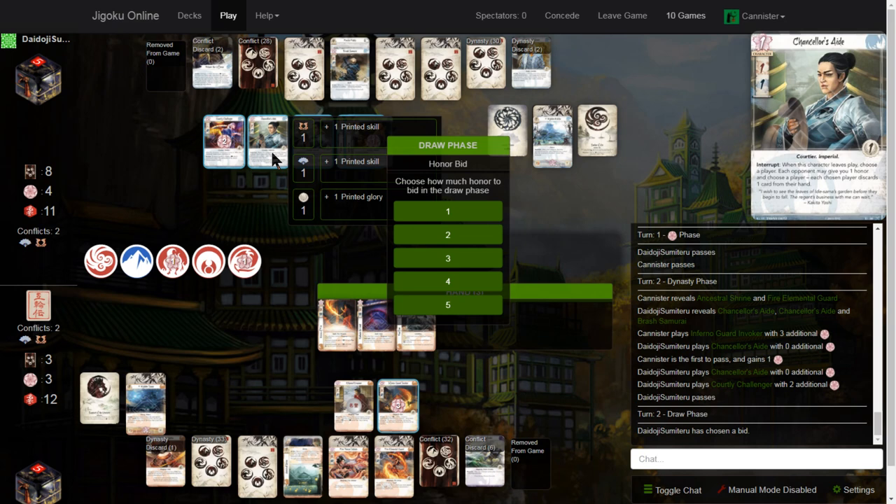
Step: Bid 5 honor for the draw phase and pass the following action window
click(448, 305)
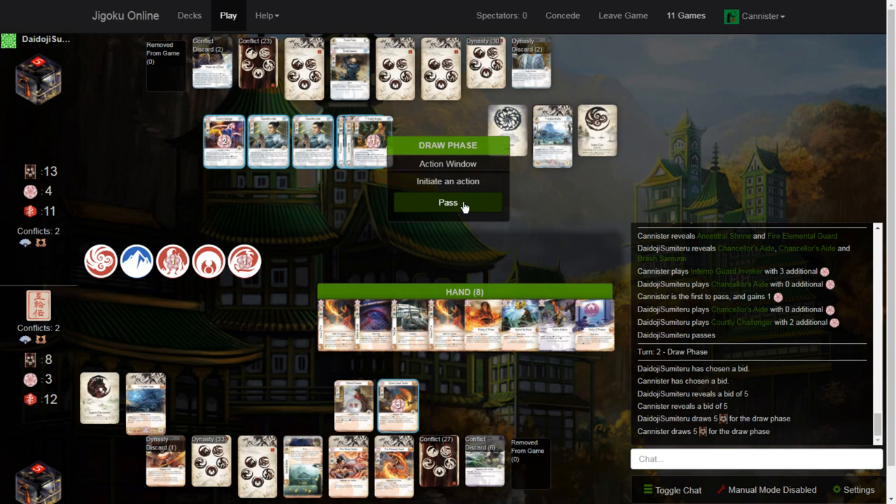
click(448, 202)
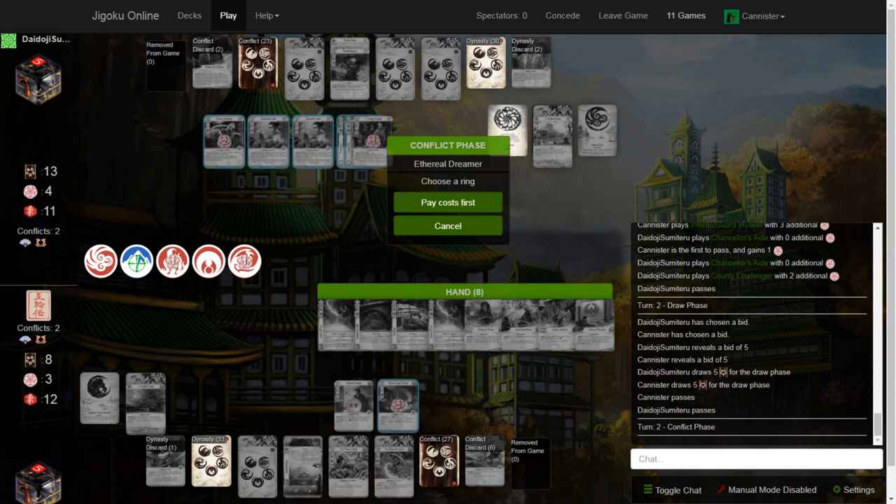
Step: Pay costs first for Ethereal Dreamer's ability, then pass once the attachments are on Inferno Guard Invoker
click(448, 202)
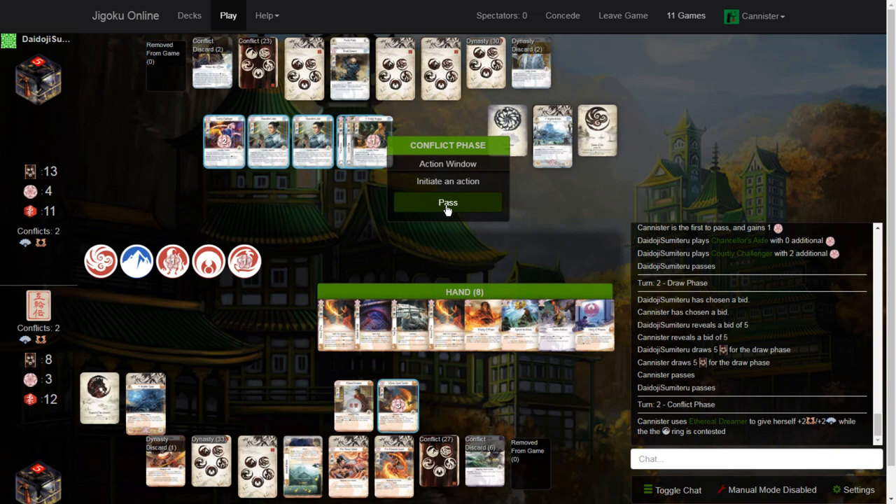
mouse_move(470, 203)
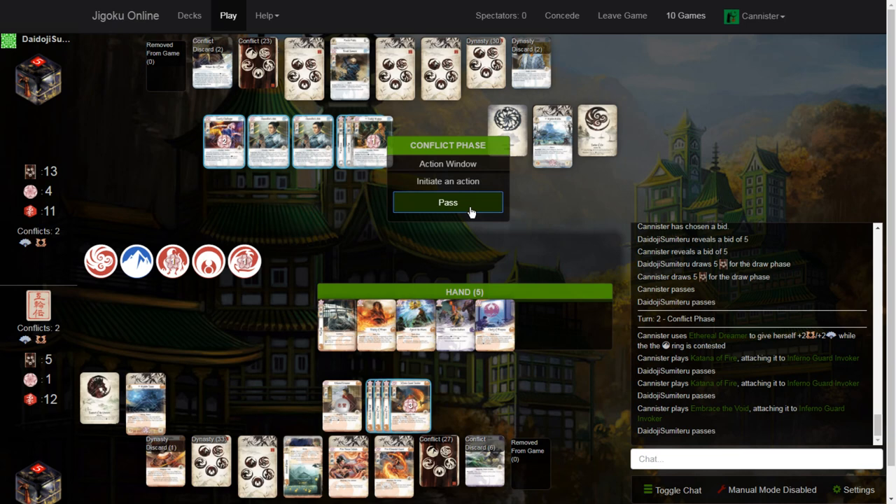
click(449, 201)
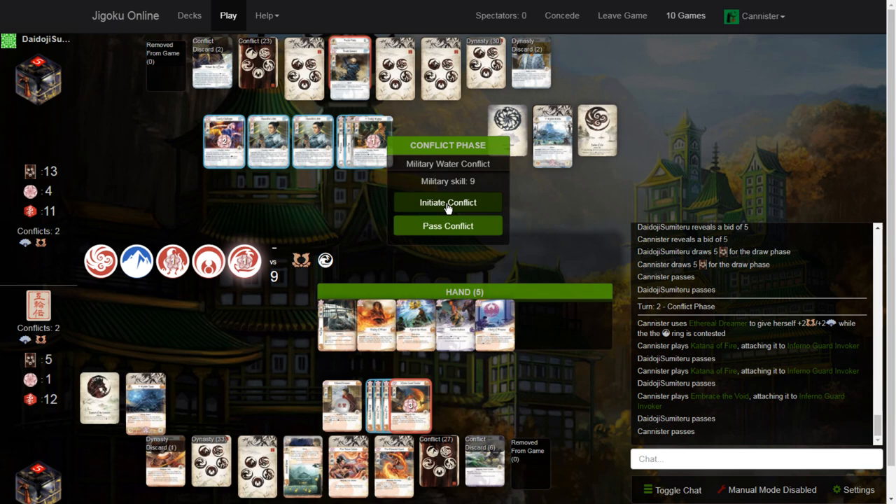
Step: Declare the military Water conflict and toggle Manual Mode to adjust Inferno Guard Invoker
click(448, 202)
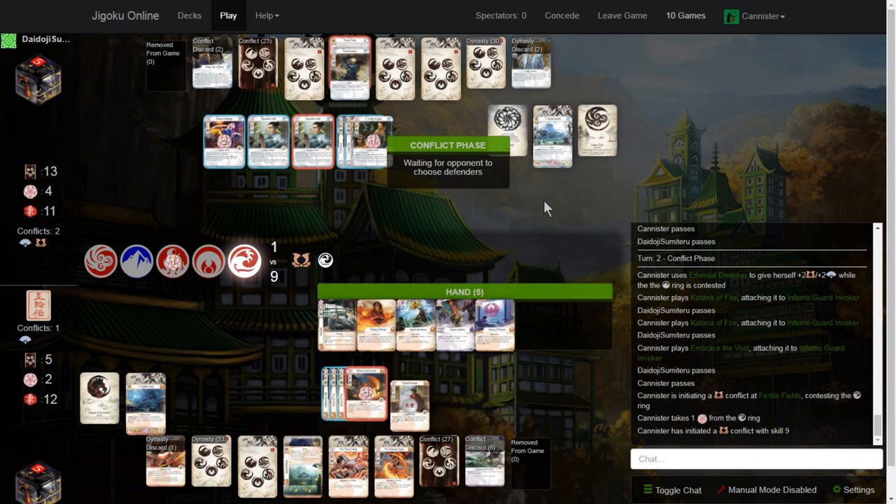
mouse_move(311, 140)
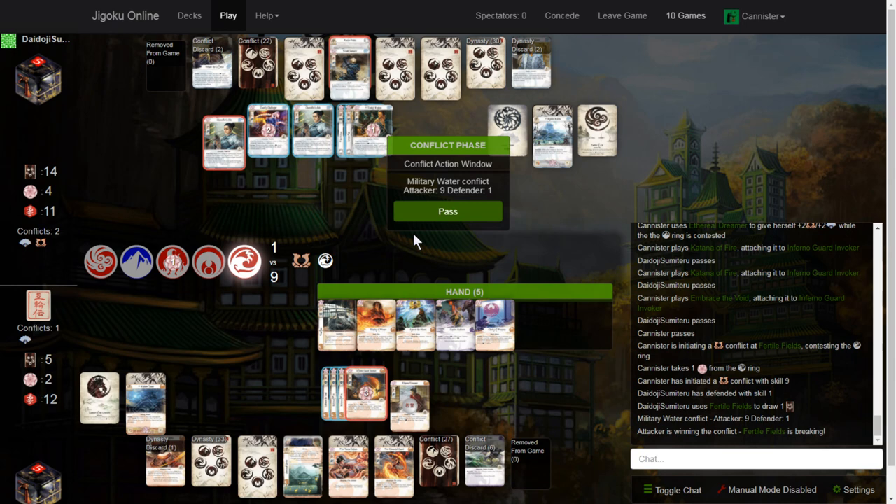
mouse_move(493, 325)
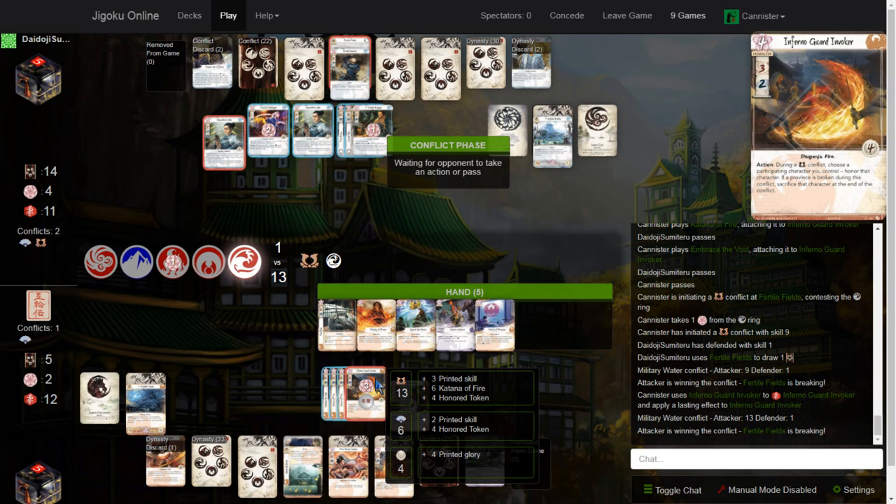
mouse_move(381, 385)
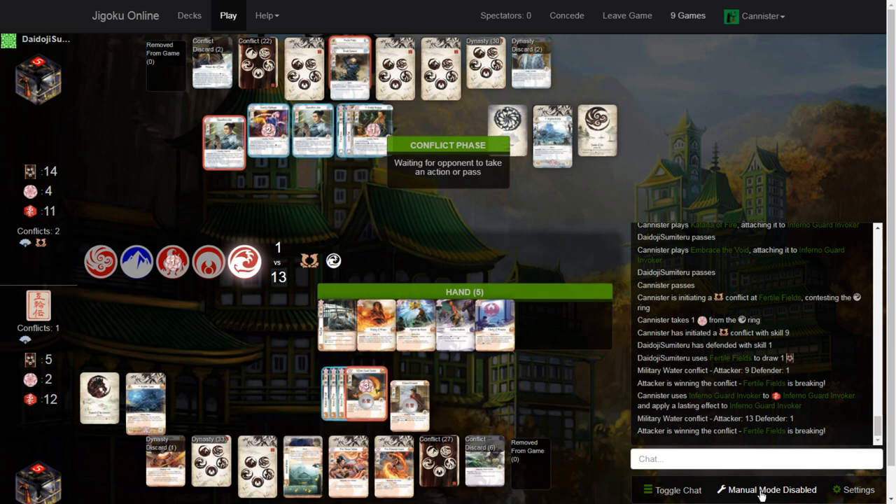
click(766, 491)
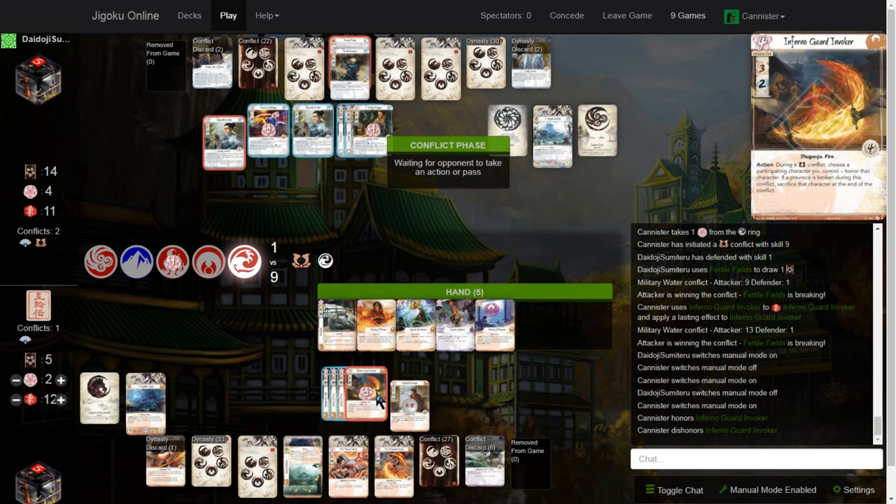
click(767, 491)
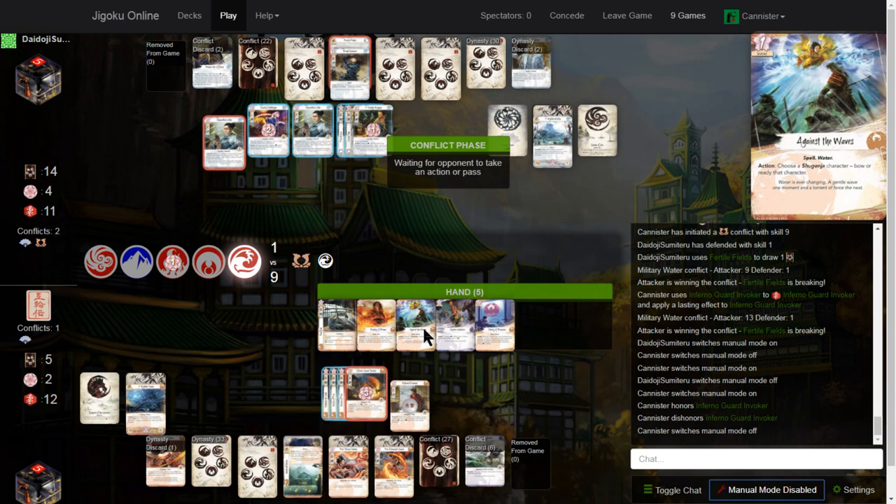
click(768, 491)
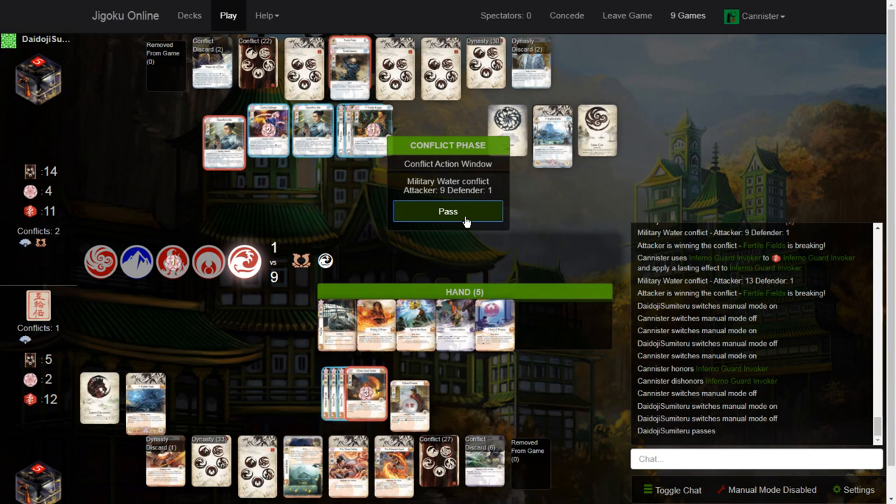
Step: Pass the conflict action and decline to interrupt the attachments leaving play
click(448, 210)
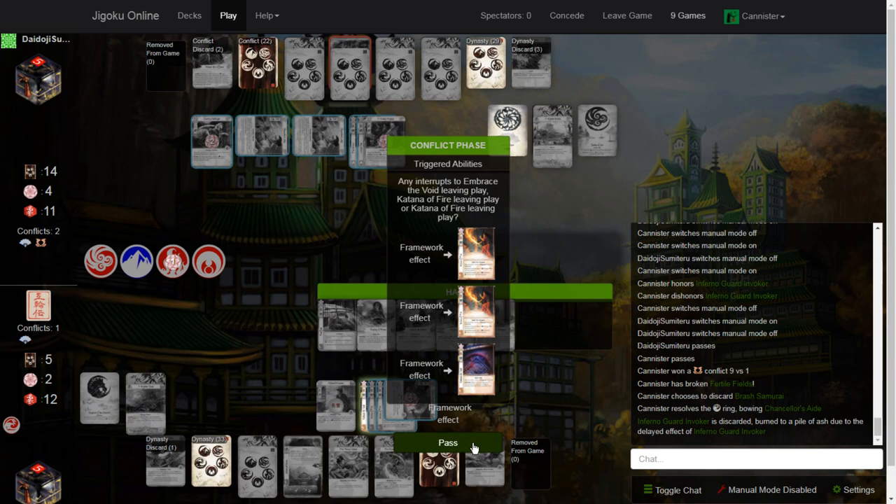
click(449, 442)
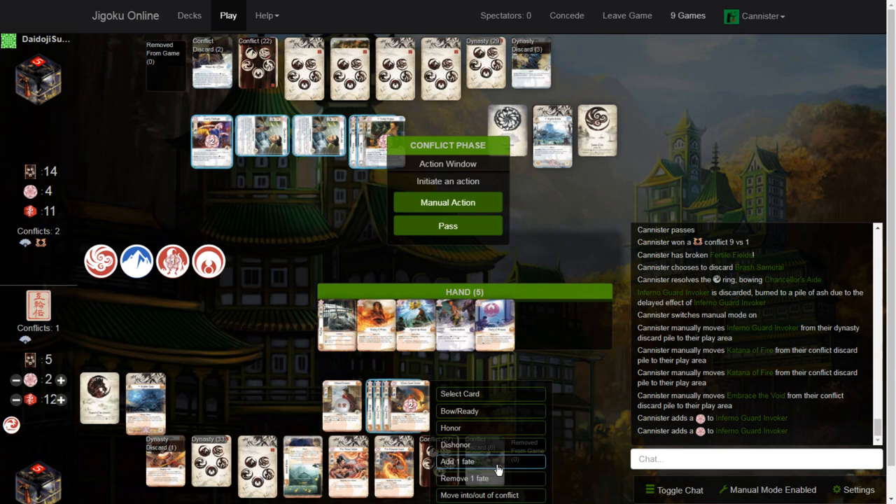
Step: Manually add 1 fate to Inferno Guard Invoker and bow it
click(456, 462)
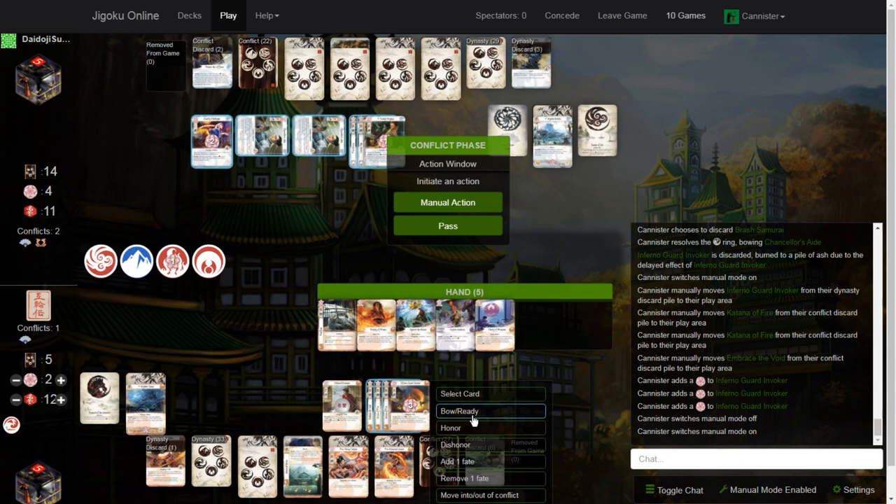
click(460, 412)
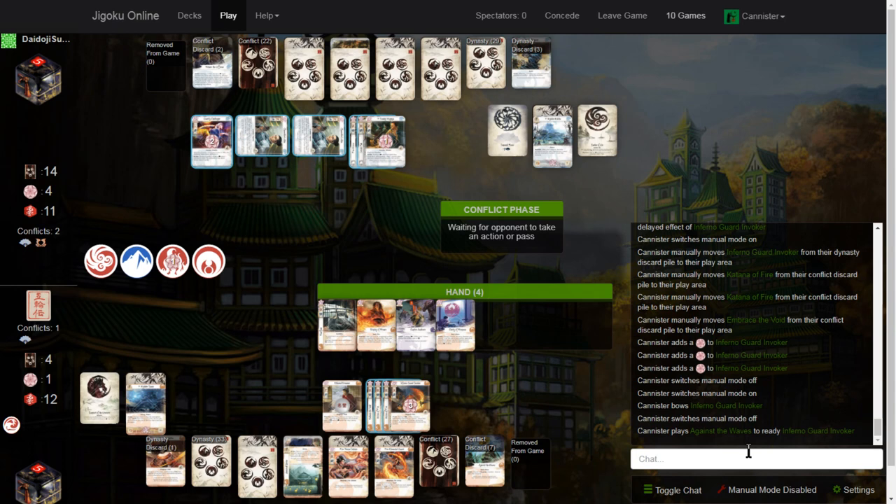
mouse_move(409, 265)
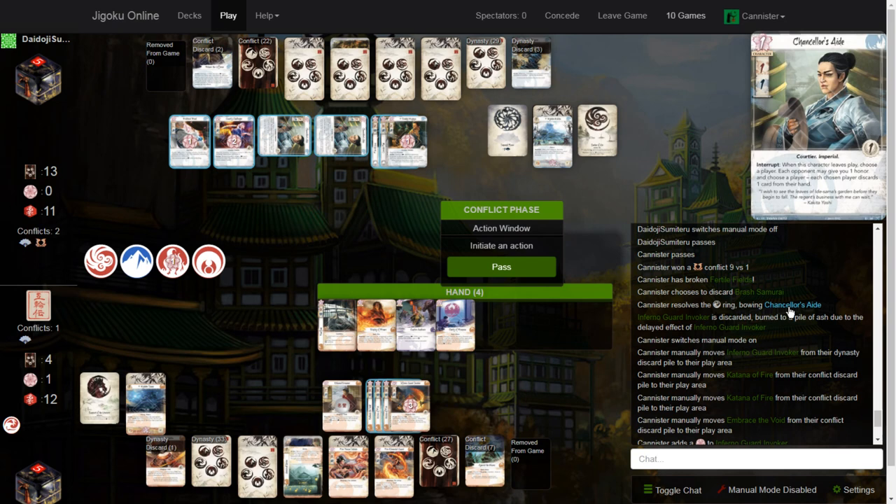
mouse_move(384, 193)
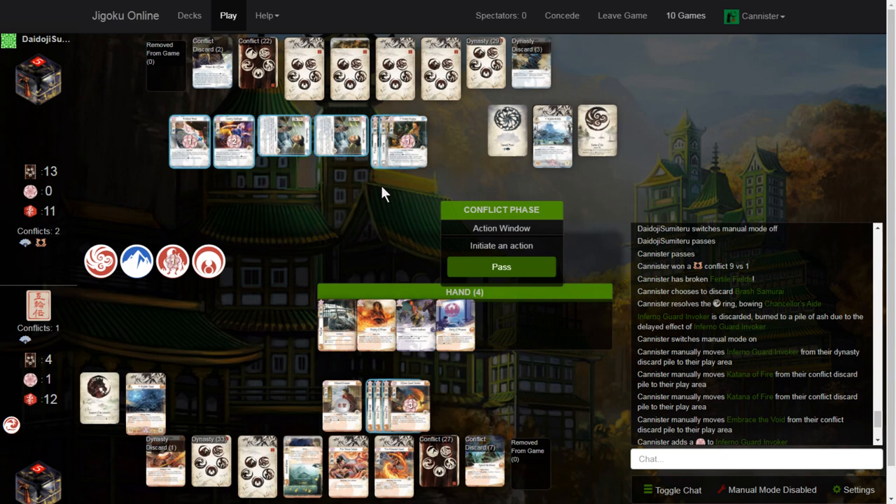
mouse_move(256, 252)
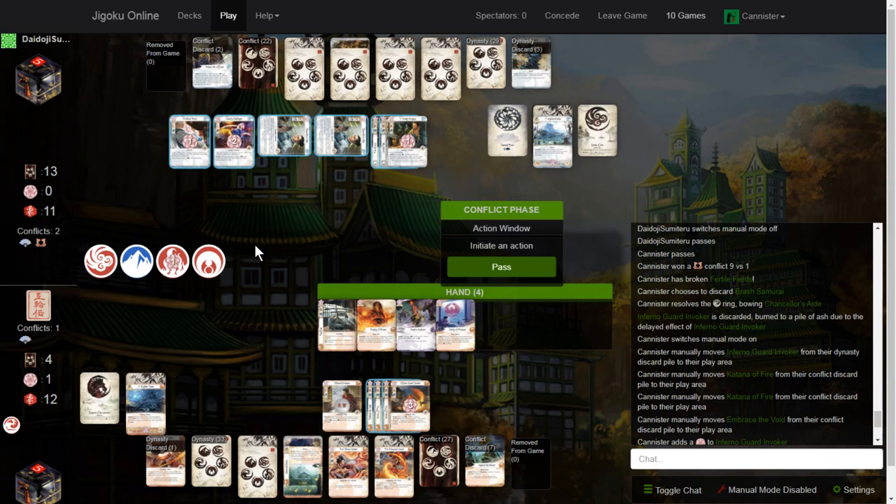
mouse_move(198, 176)
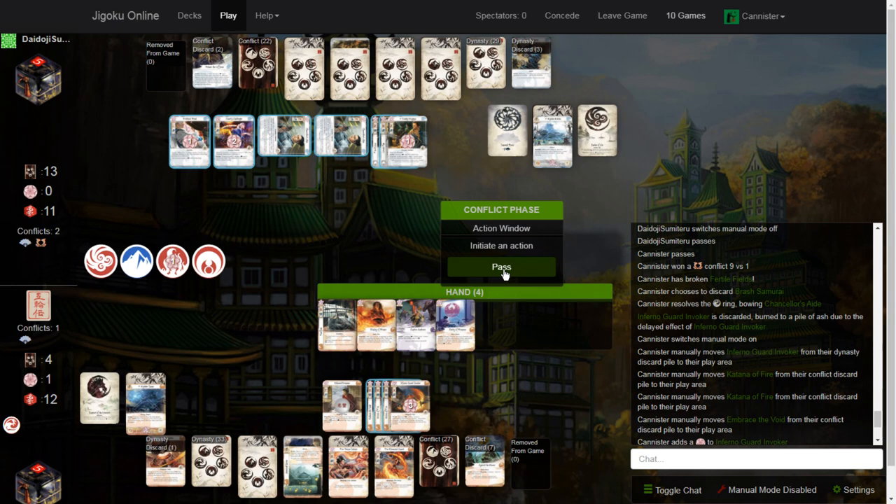
Step: Pass the action so the opponent declares the political Fire conflict at Upholding Authority
click(502, 266)
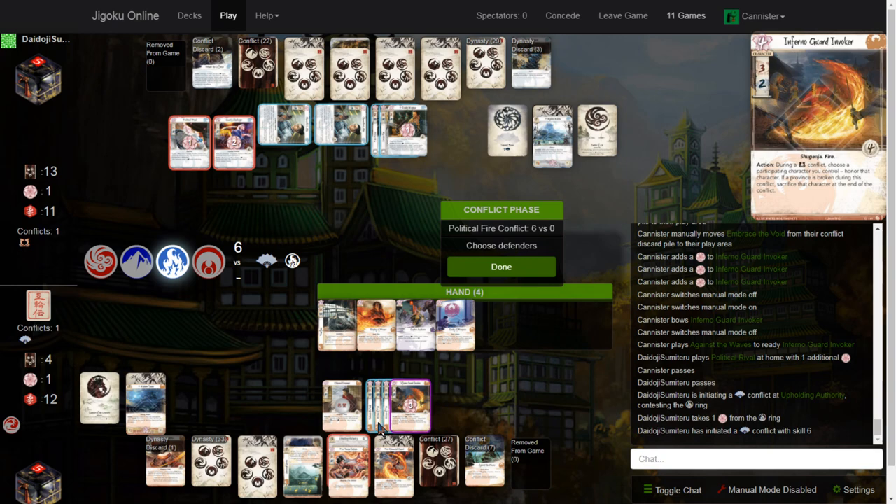
Step: Leave the Political Fire conflict undefended, losing 10 to 0, and decline the Spies at Court interrupt
click(501, 266)
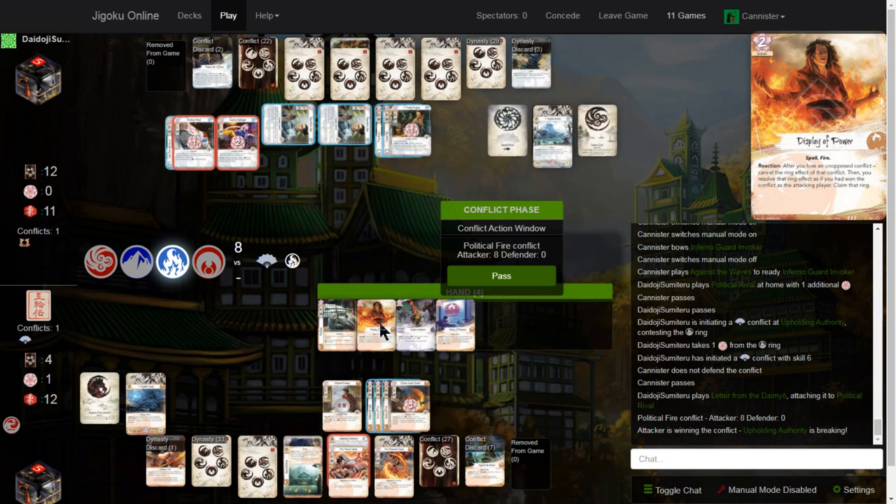
click(501, 275)
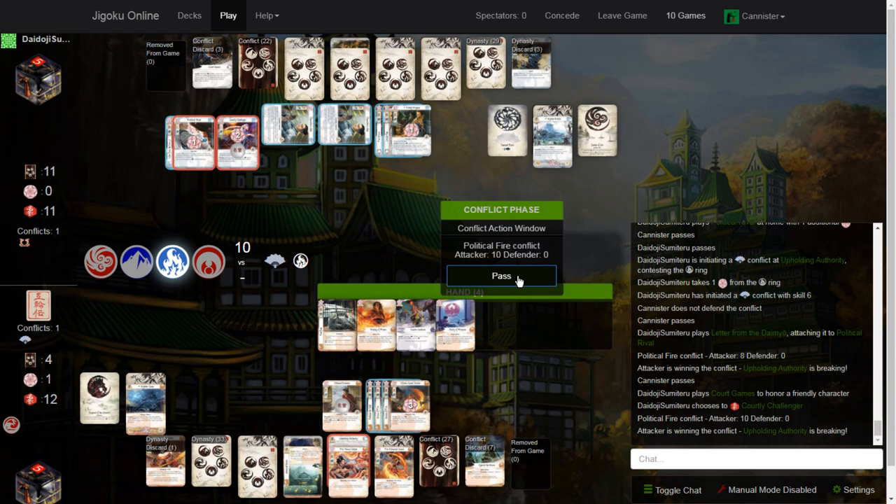
click(502, 275)
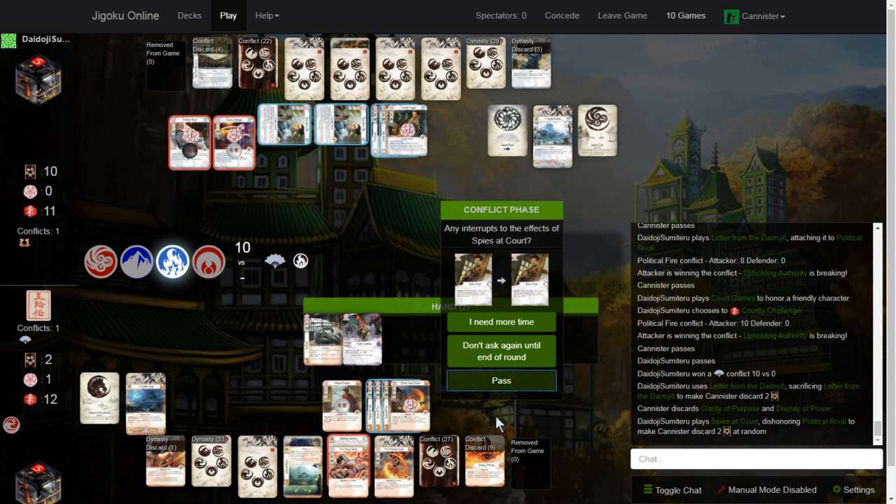
click(502, 381)
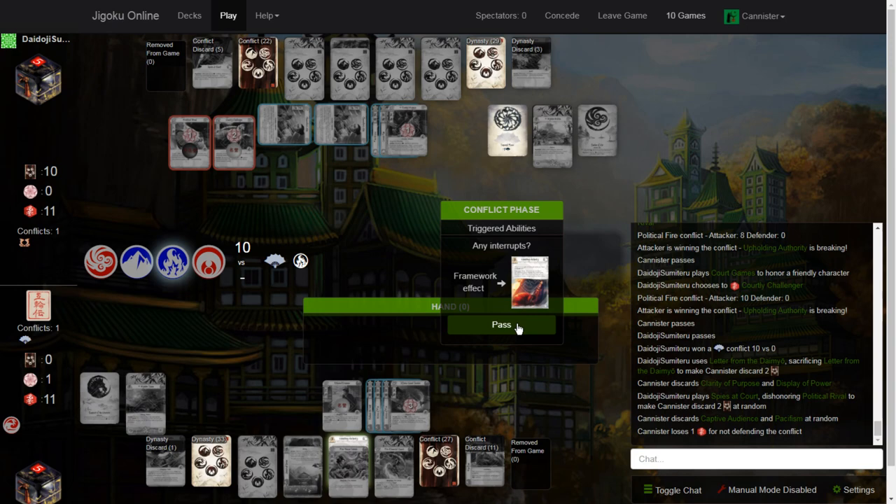
Step: Decline the Framework interrupt and choose Voice of Honor (2) for the Upholding Authority discard
click(502, 325)
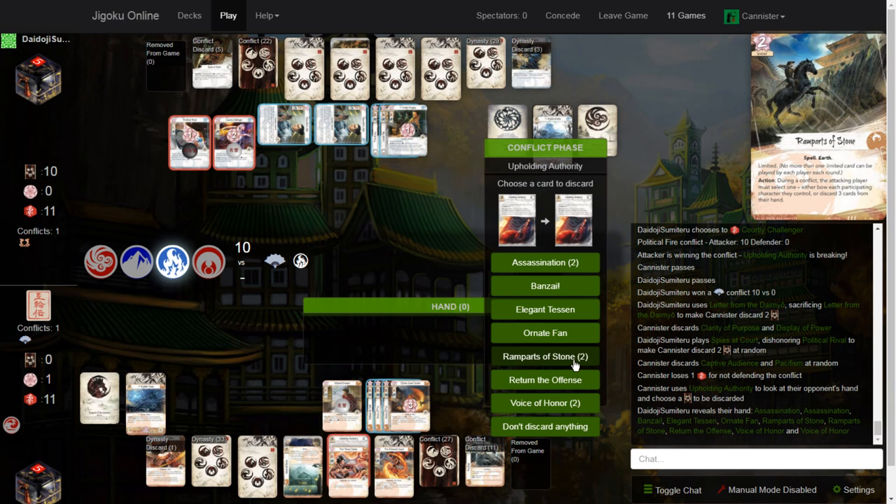
mouse_move(545, 403)
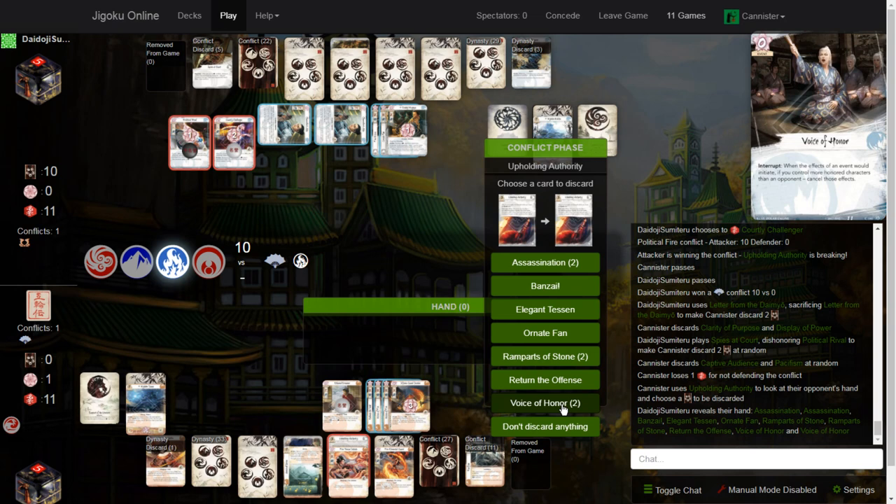
click(545, 403)
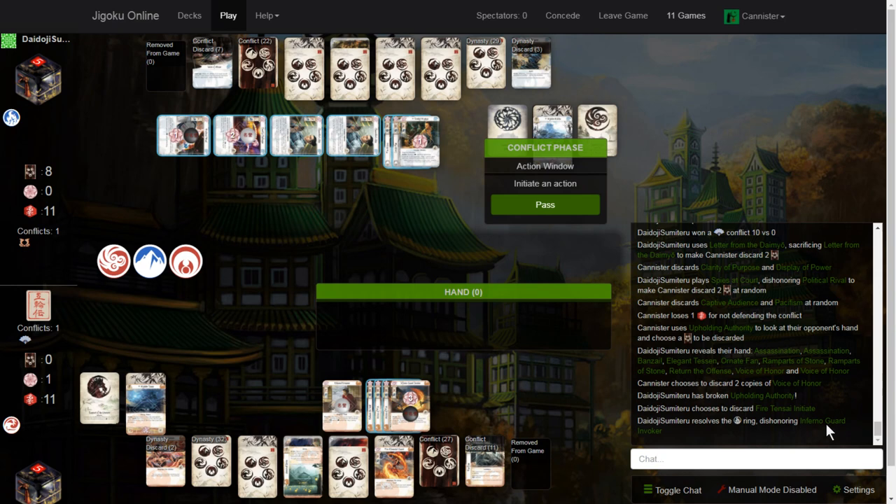
Step: Pass the action window, then initiate a political Earth conflict against Upholding Authority at skill 3
click(545, 204)
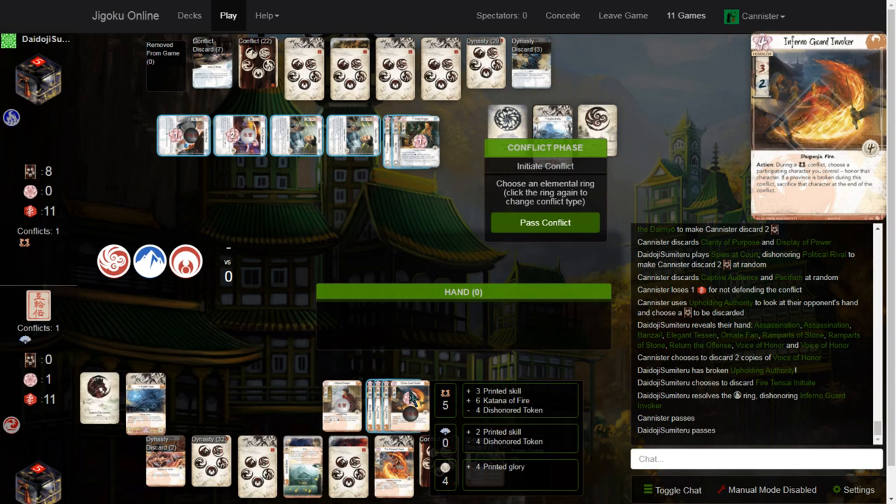
click(150, 260)
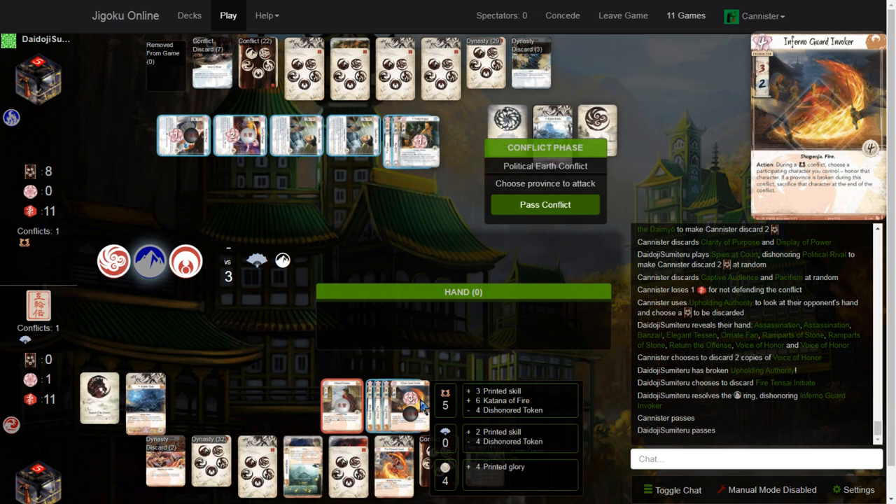
click(395, 67)
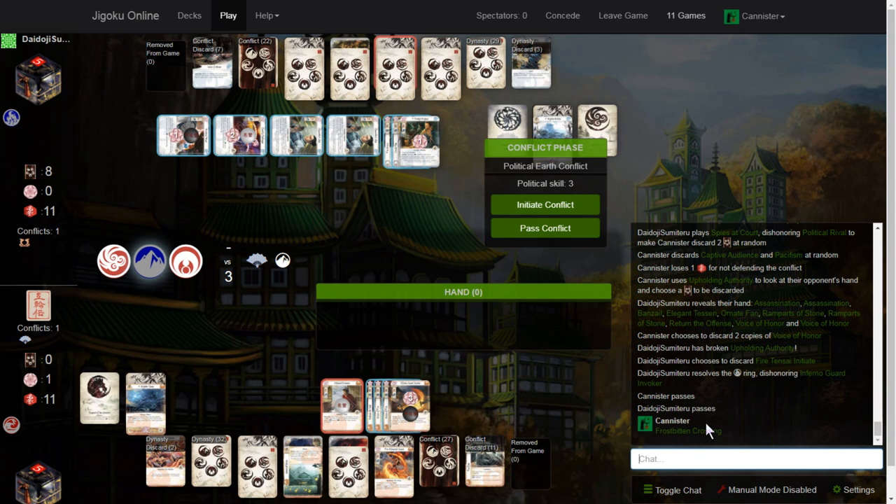
click(546, 204)
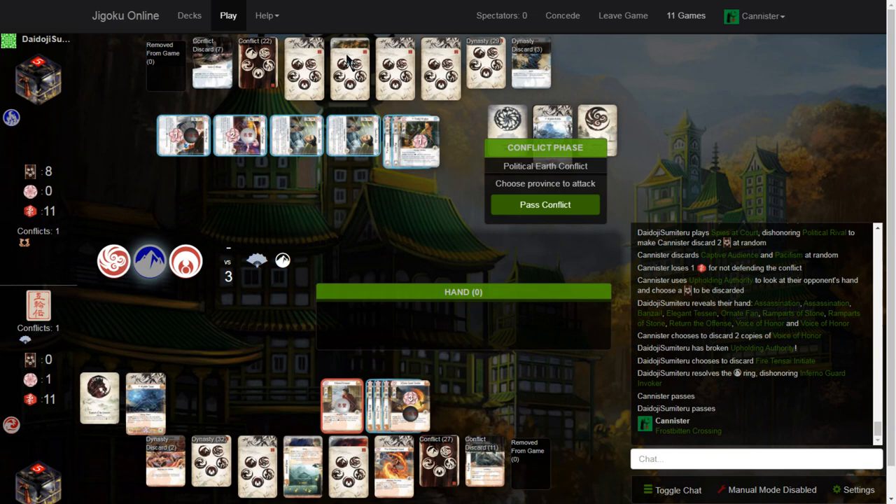
click(303, 67)
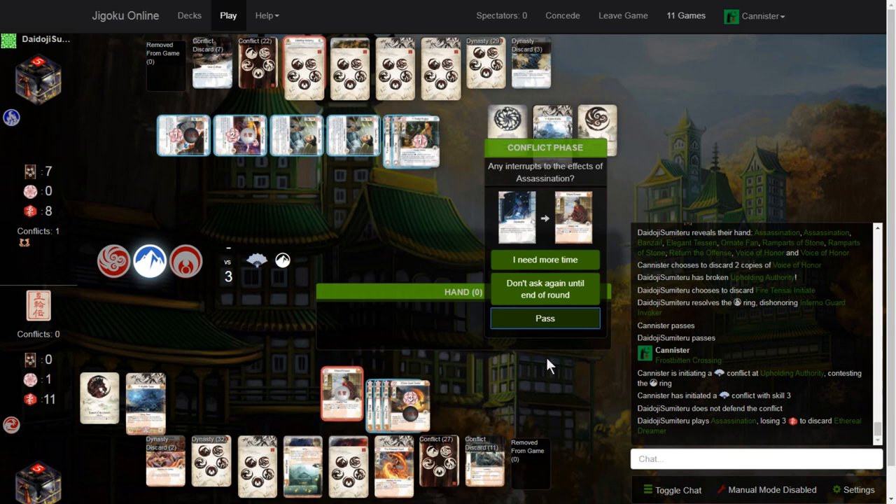
Step: Decline the Assassination interrupt and pass the action window so the conflict ends winnerless
click(545, 318)
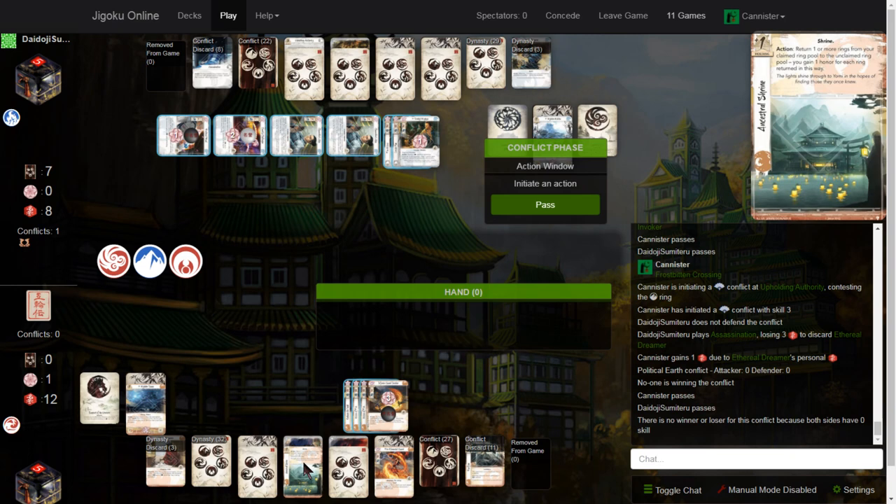
click(545, 205)
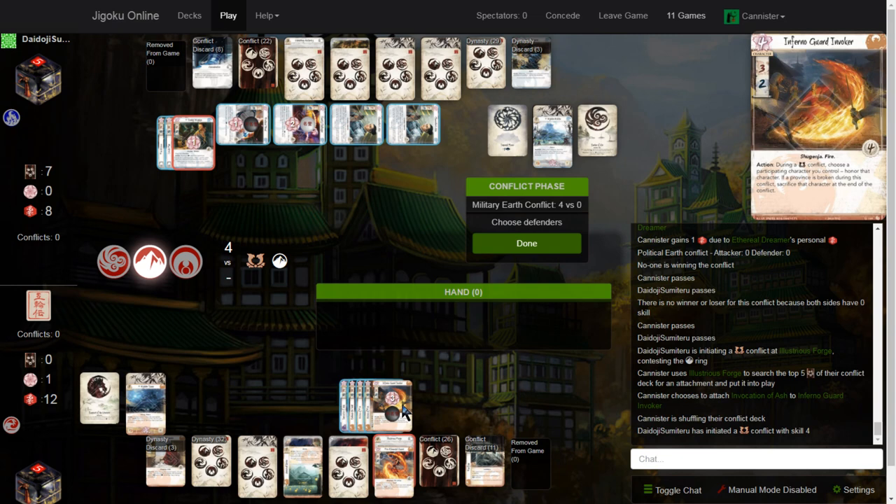
Step: Confirm the defender, trigger Inferno Guard Invoker's ability, and pass to win the conflict 13 to 4
click(527, 244)
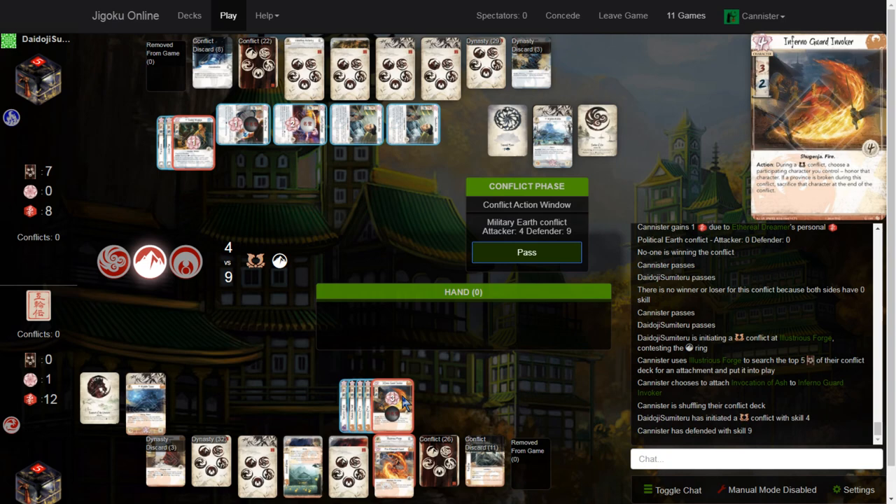
click(527, 252)
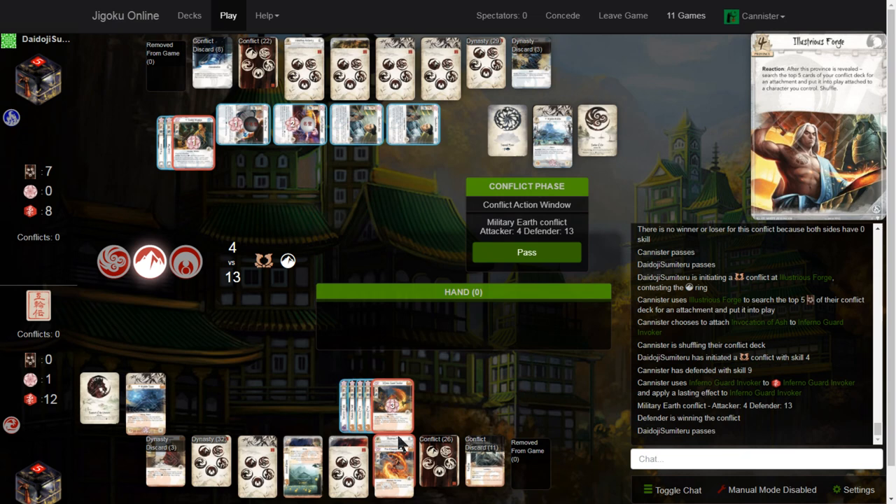
click(527, 252)
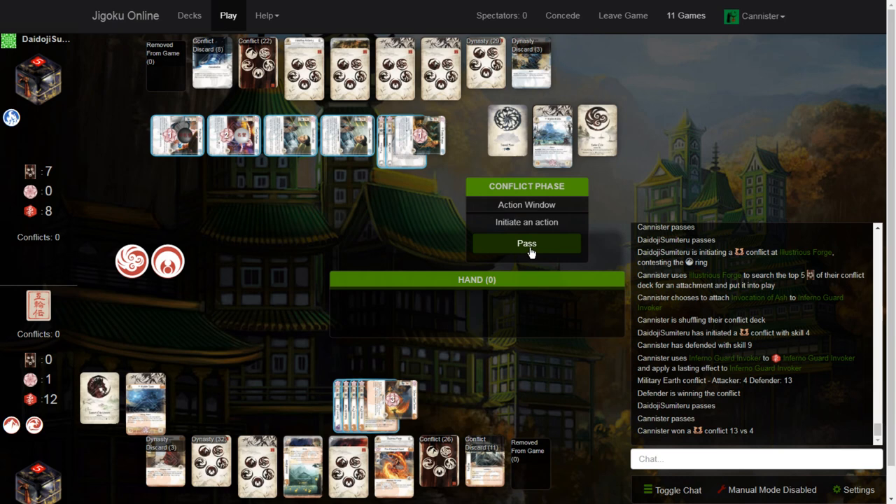
Step: Pass the post-conflict action window and claim the military side of the Imperial Favor
click(527, 244)
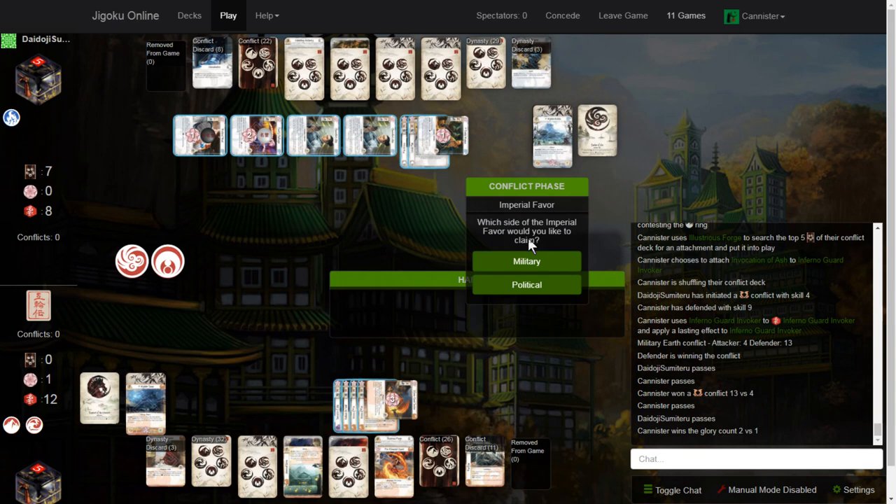
click(527, 262)
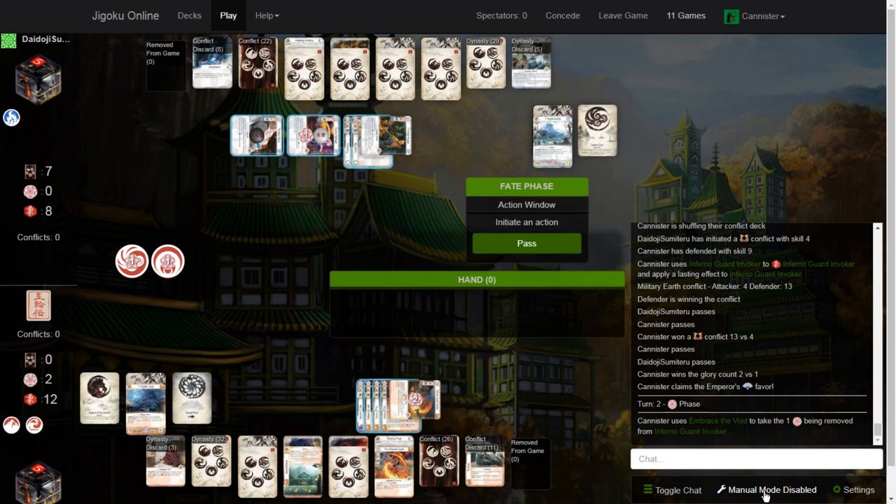
Step: Switch manual mode on and discard Ancestral Shrine to finish the fate phase
click(772, 490)
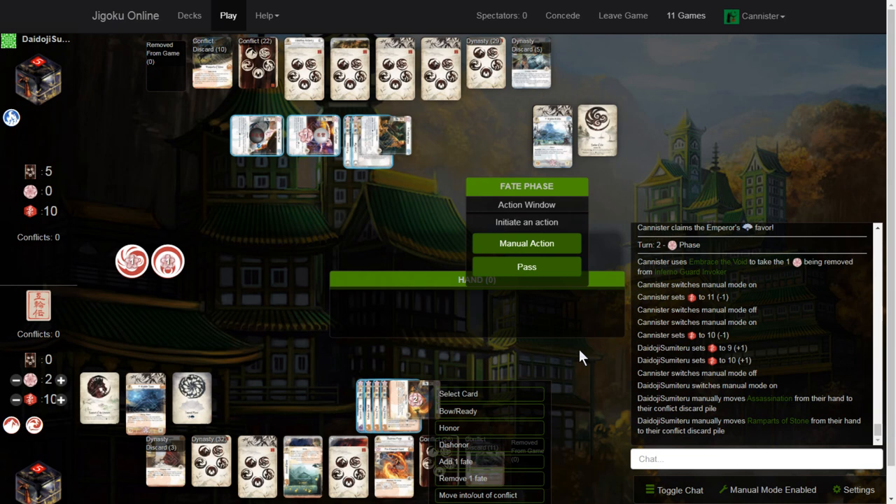
click(527, 266)
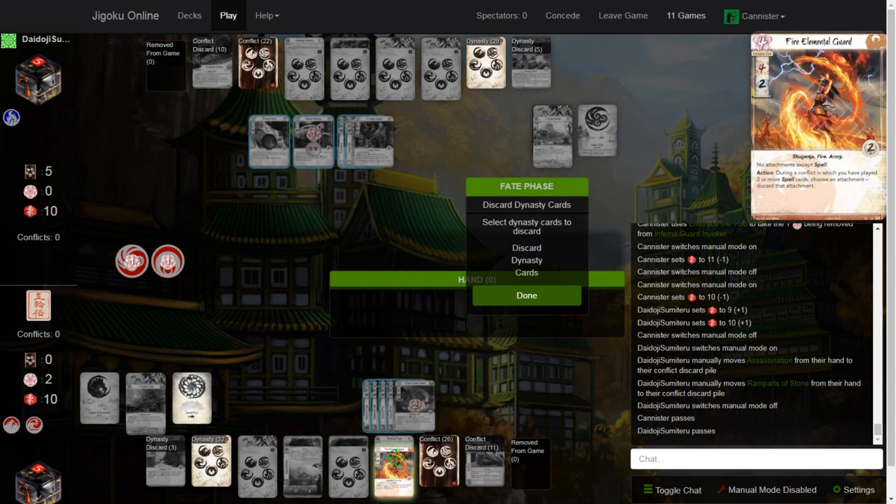
click(527, 294)
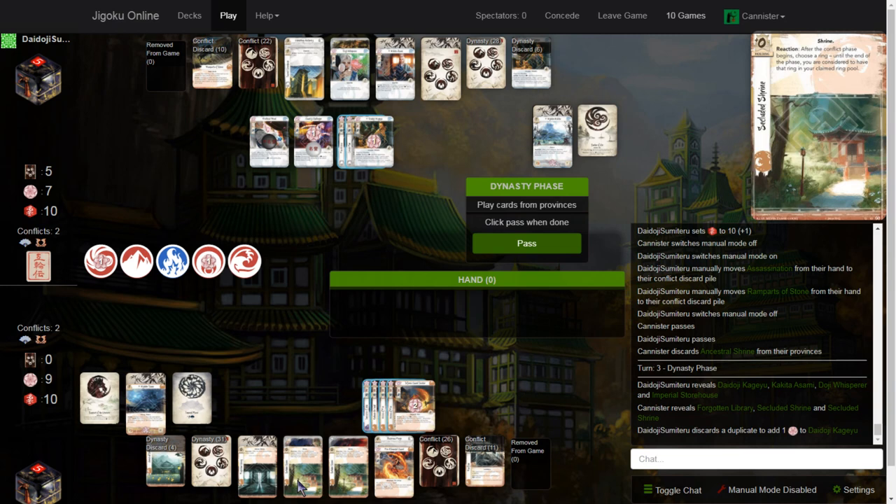
mouse_move(350, 479)
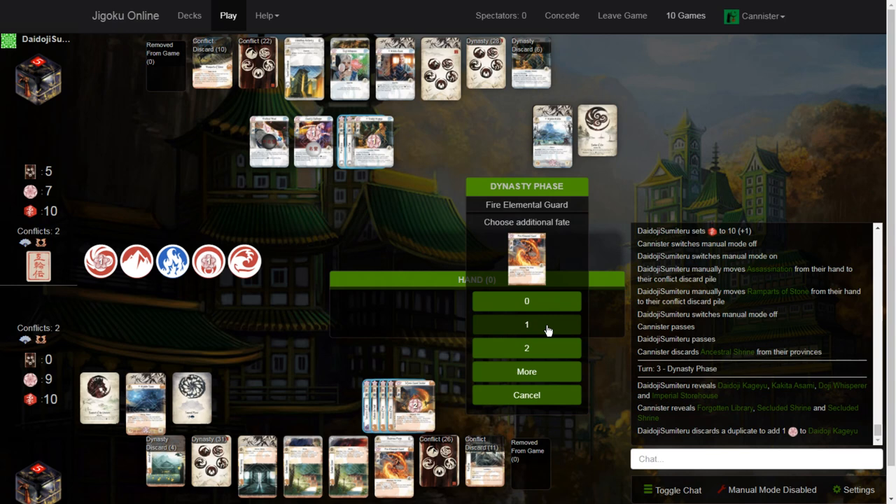
mouse_move(546, 375)
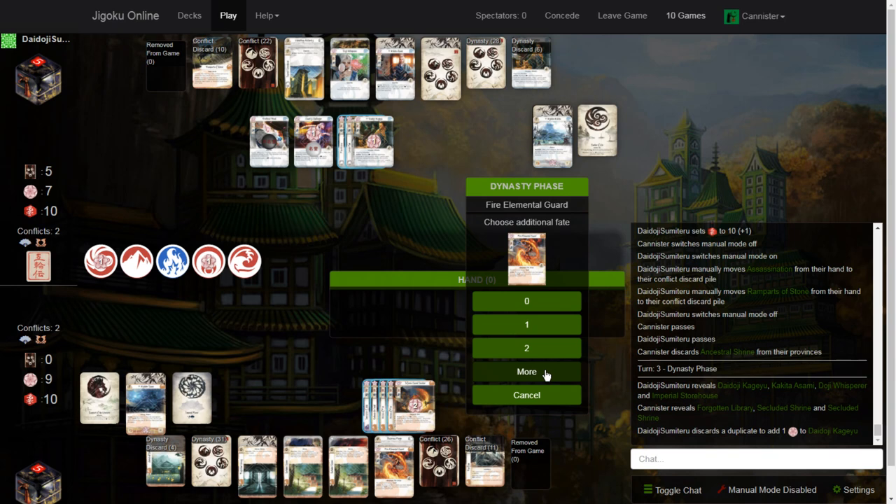
Step: Browse the larger additional-fate amounts for Fire Elemental Guard and back out of them
click(527, 371)
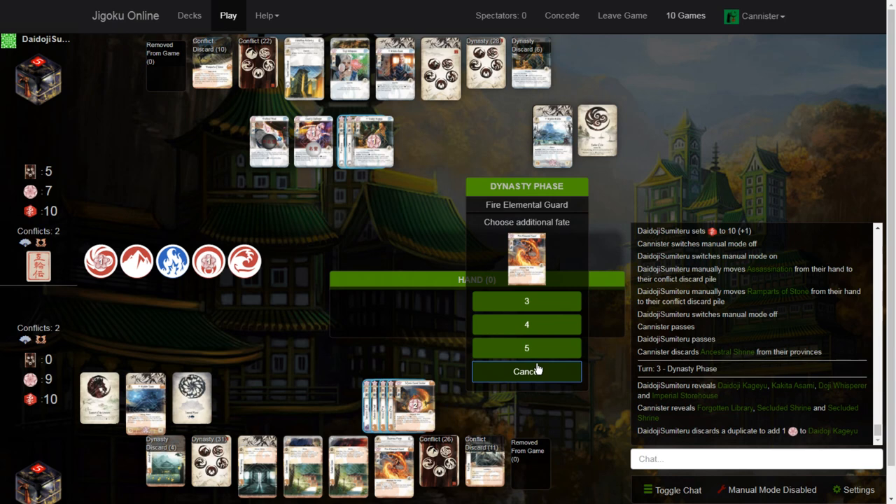
click(527, 347)
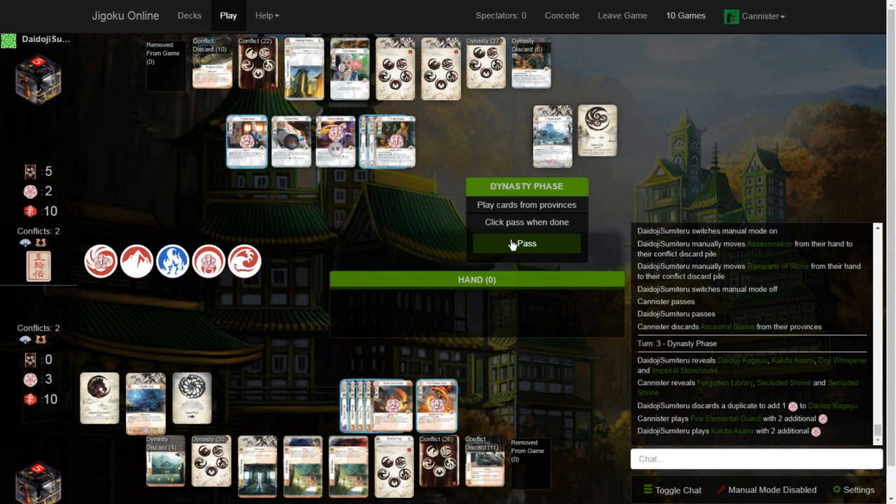
Step: Pass the rest of the dynasty phase and lock in an honor bid of 5
click(527, 243)
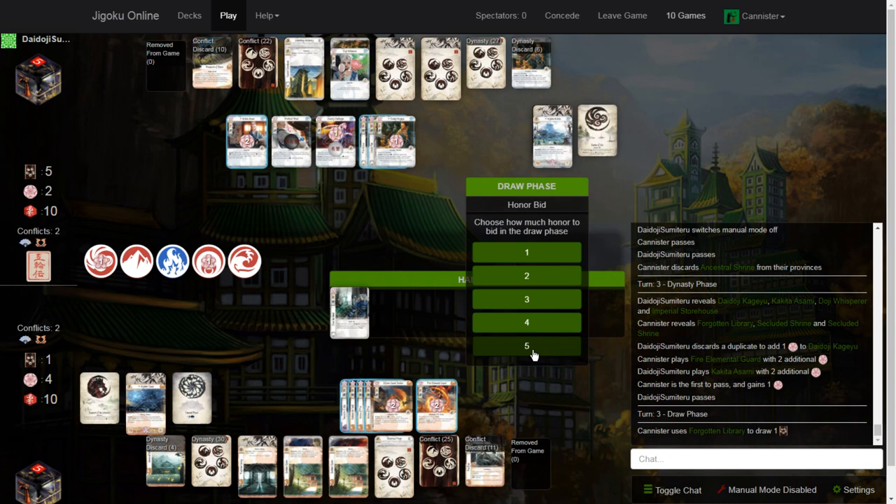
click(527, 346)
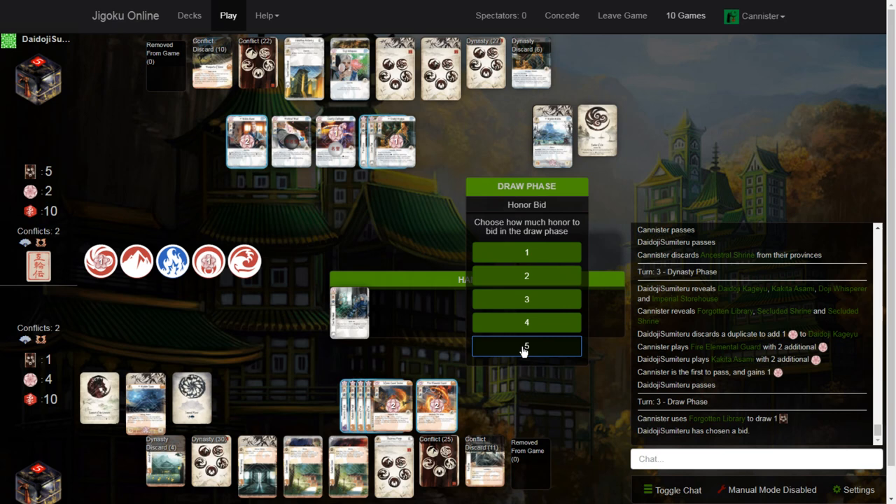
click(527, 347)
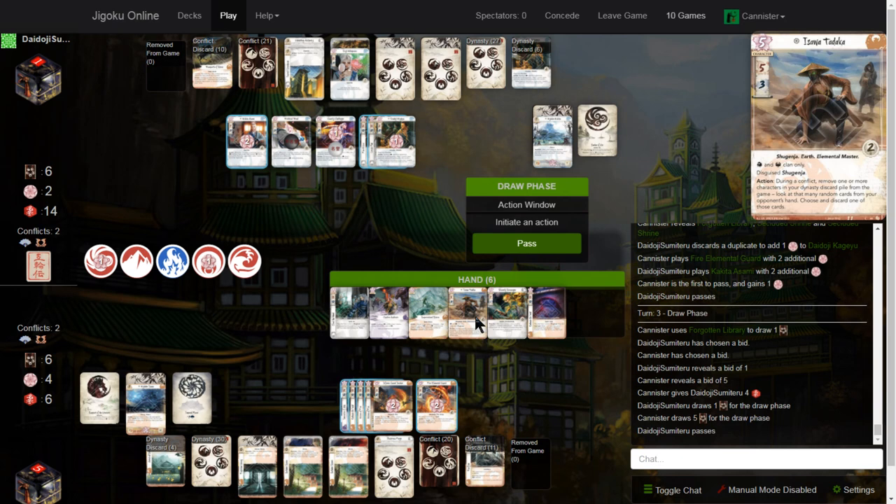
mouse_move(335, 140)
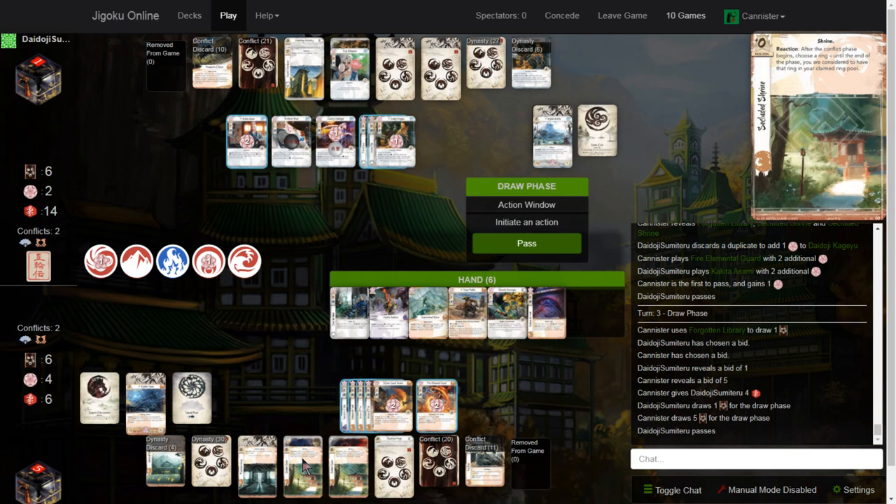
Step: Pass the draw-phase action window to move into Turn 3's conflict phase
click(527, 244)
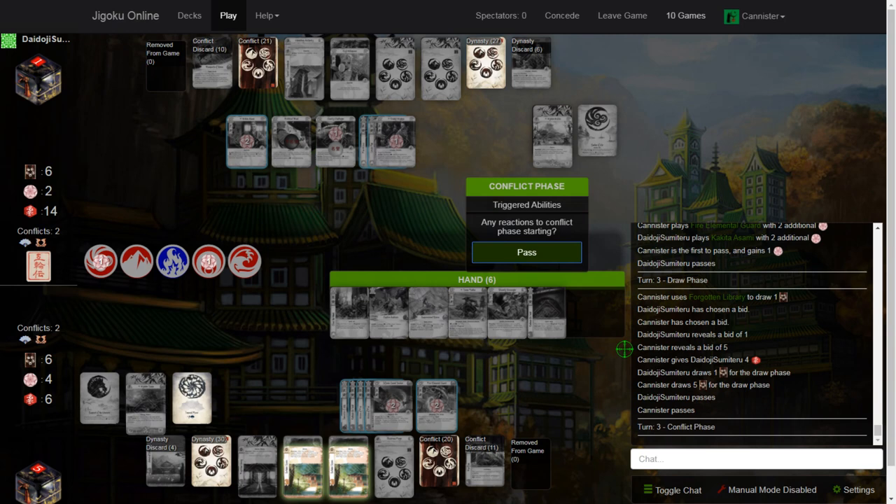
Step: Decline reactions, then use Secluded Shrine and pass in the Conflict Phase action window
click(137, 262)
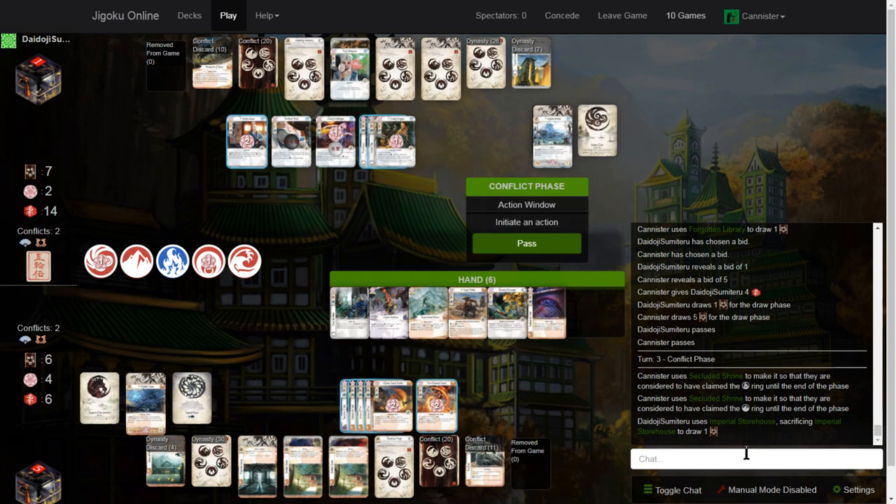
click(527, 244)
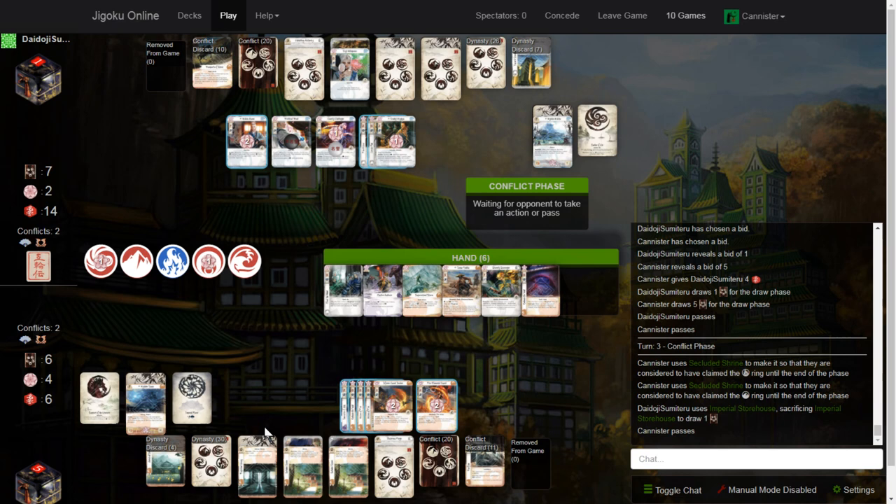
mouse_move(566, 366)
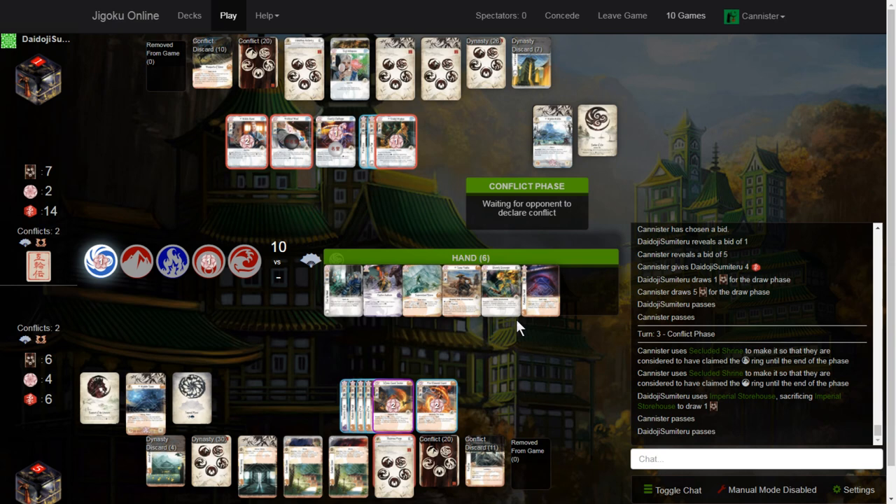
mouse_move(255, 306)
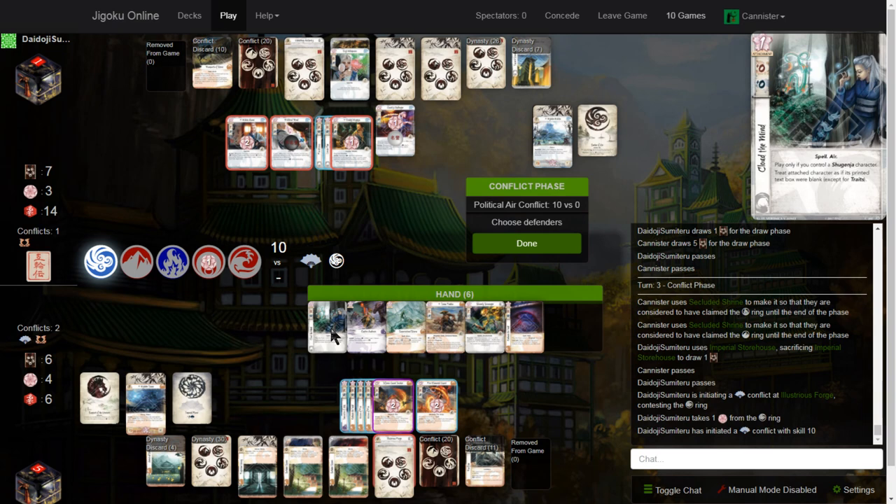
mouse_move(334, 340)
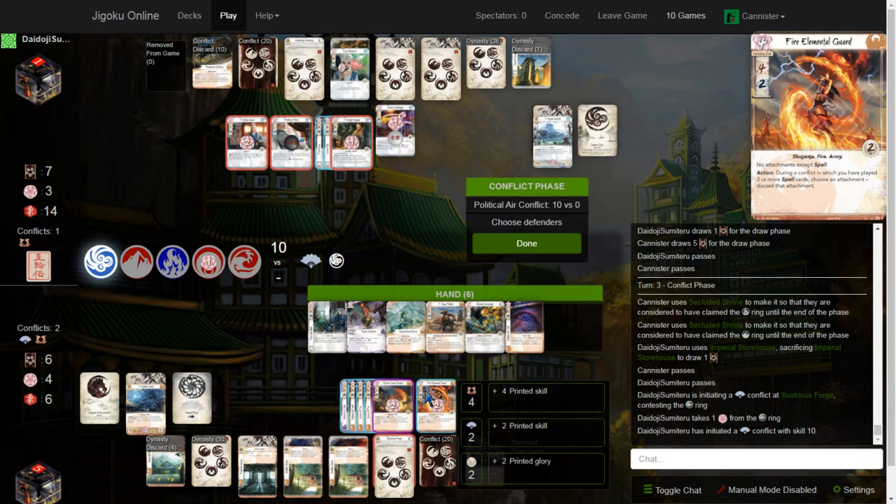
mouse_move(455, 399)
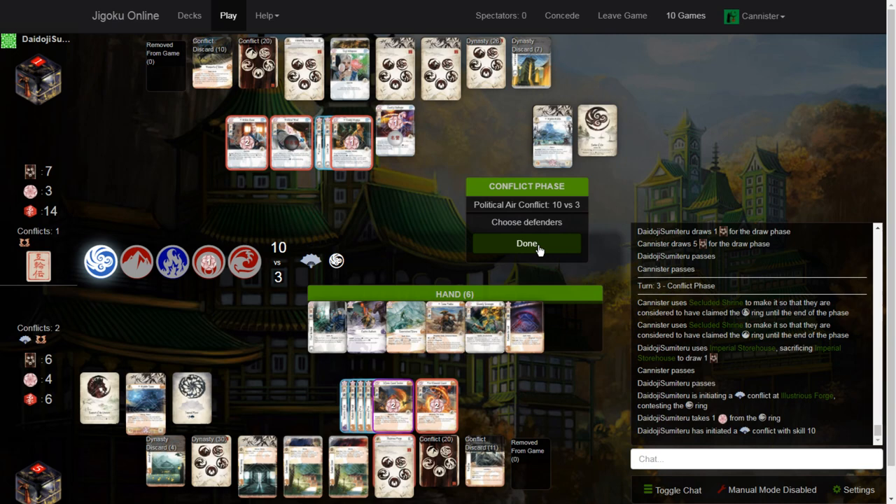
Step: Finish choosing defenders and pass in the Political Air conflict at 10 attacking versus 3 defending
click(526, 244)
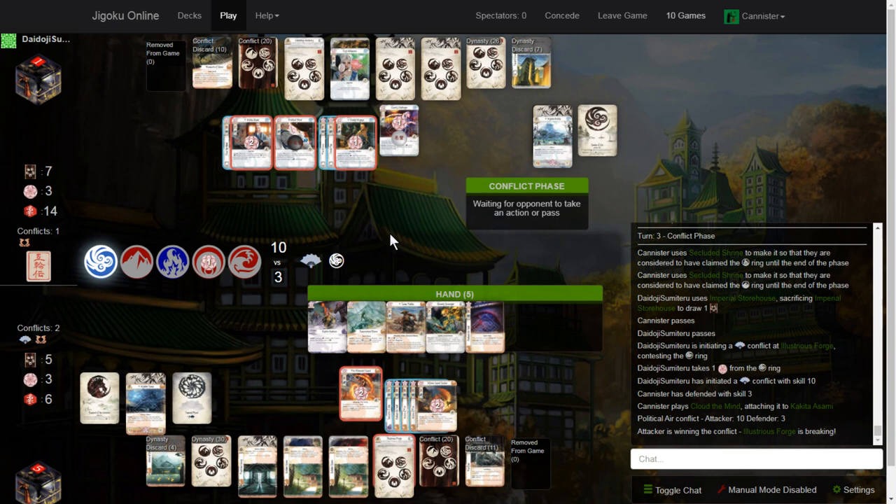
mouse_move(471, 378)
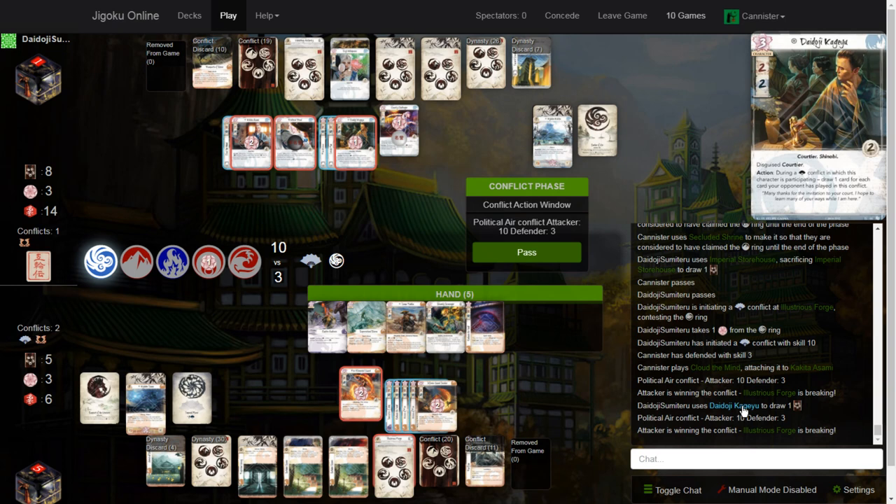
mouse_move(745, 412)
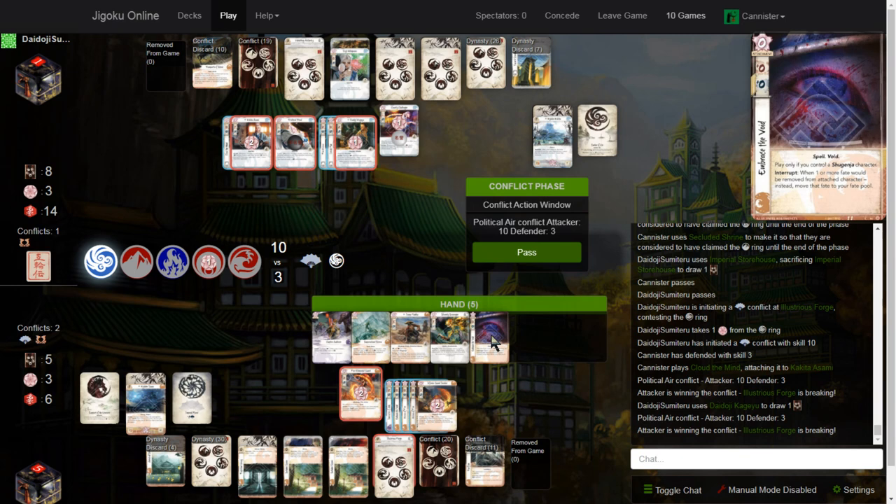
click(526, 252)
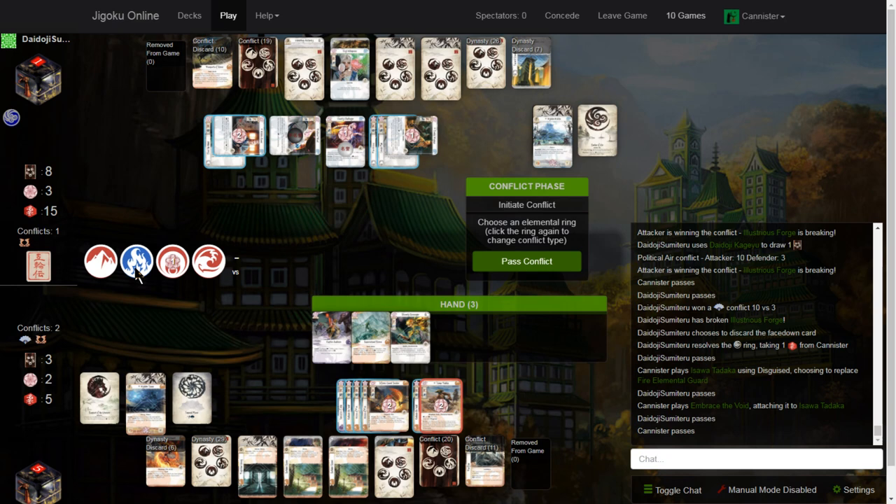
mouse_move(174, 273)
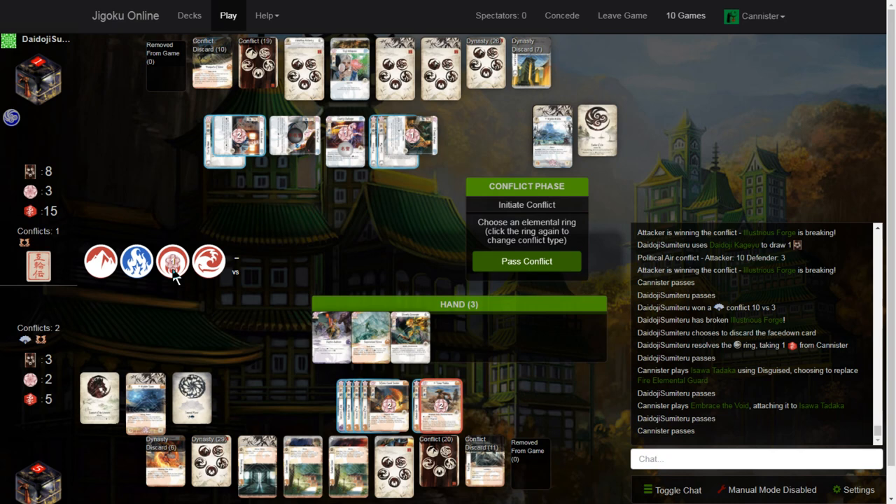
Step: Choose the Void ring as Military with Isawa Tadaka attacking for 5 skill
click(172, 260)
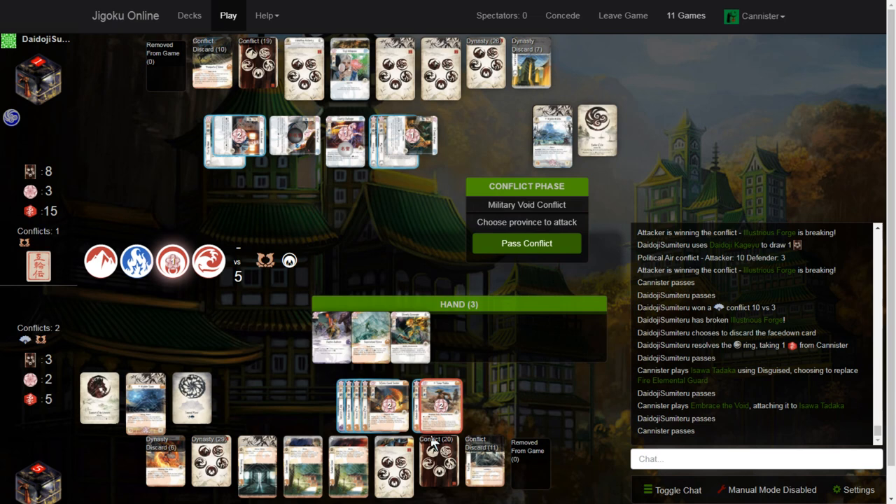
mouse_move(437, 406)
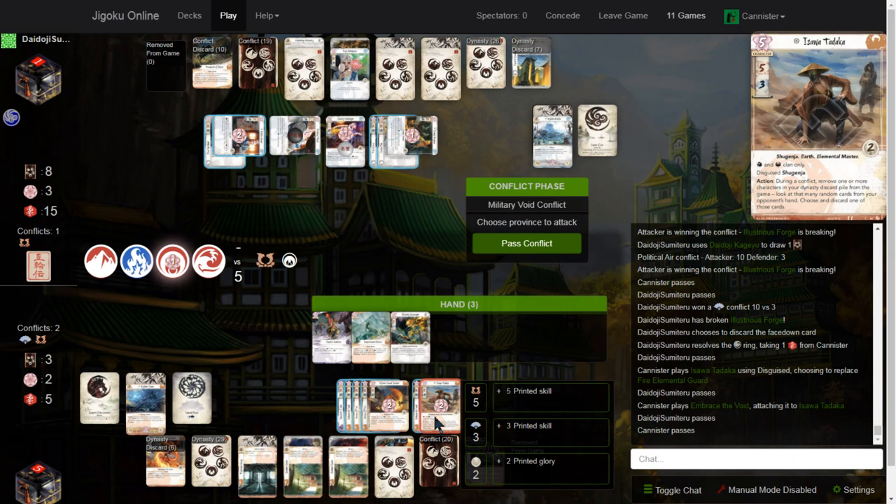
mouse_move(434, 423)
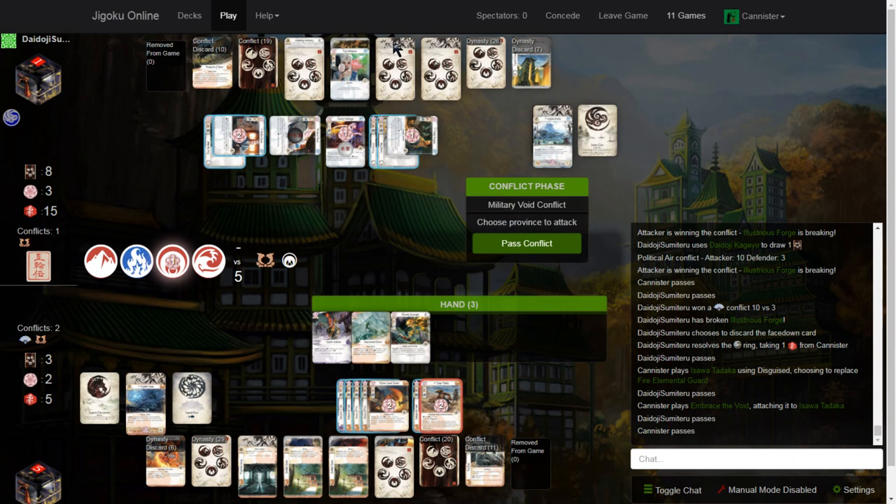
Step: Attack Shameful Display unopposed, discard its facedown card, and remove a fate from Daidoji Kageyu
click(527, 243)
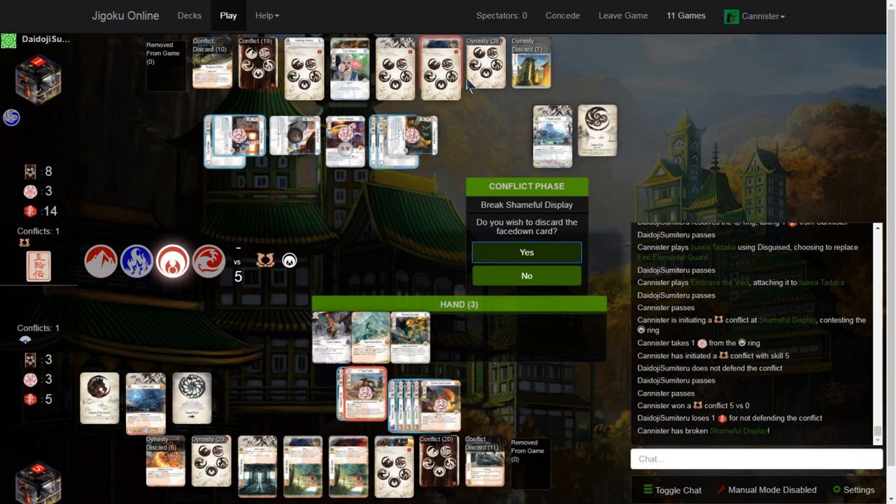
click(527, 252)
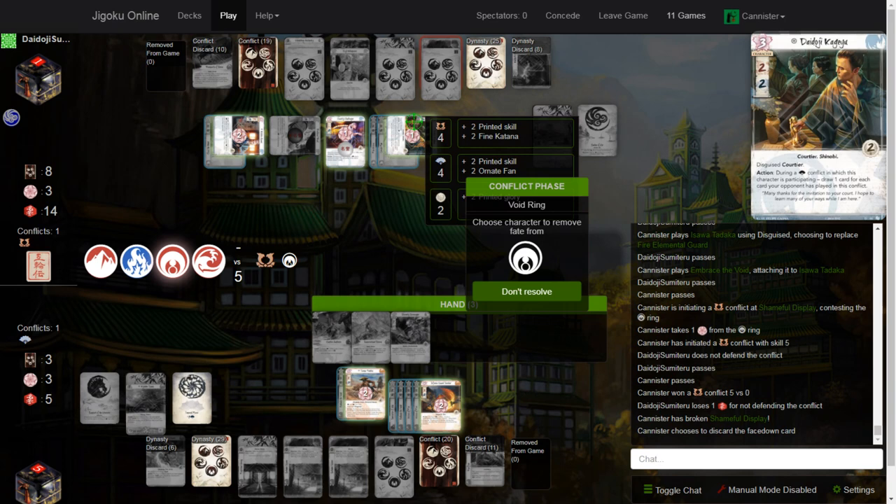
click(527, 291)
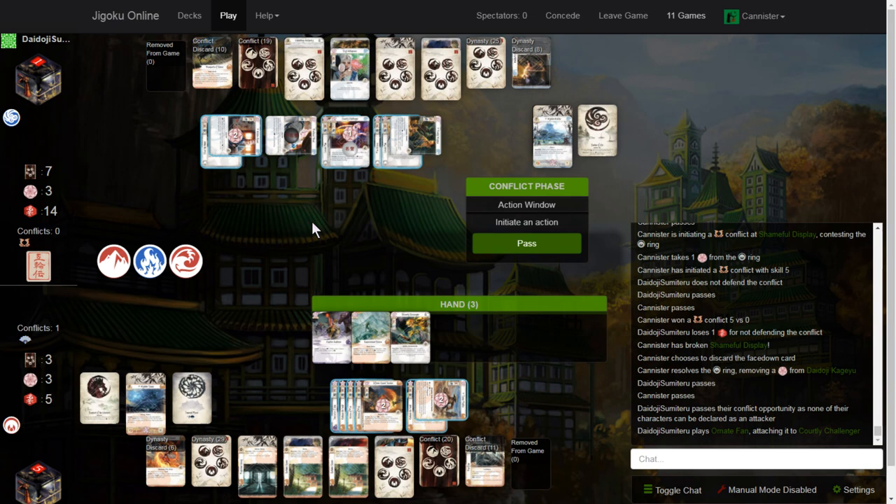
mouse_move(399, 175)
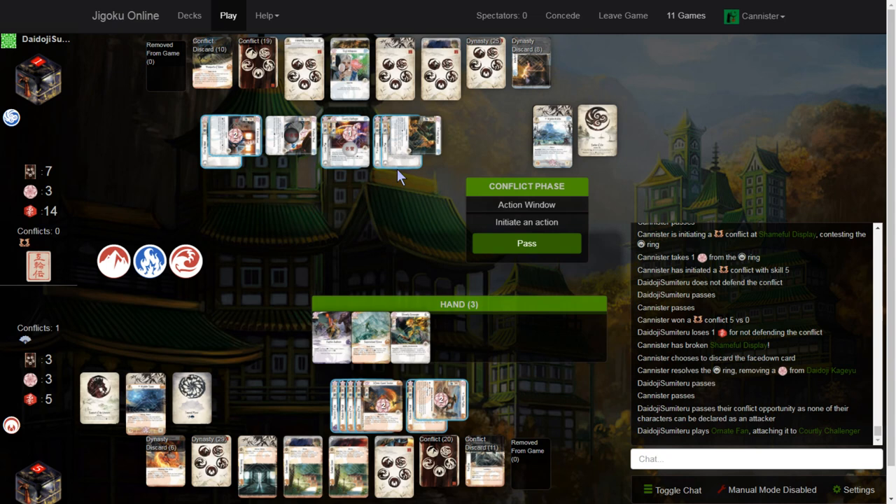
Step: Pass the action window, then pick the Earth ring for the next Military conflict
click(526, 244)
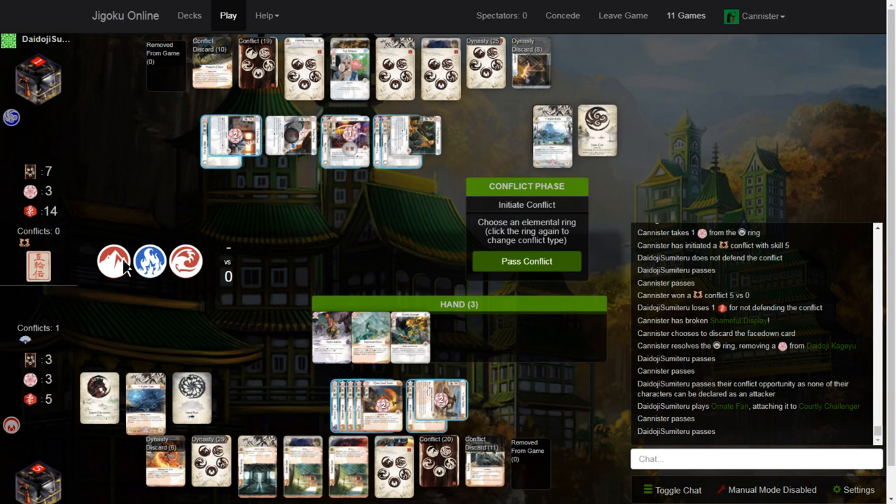
click(113, 260)
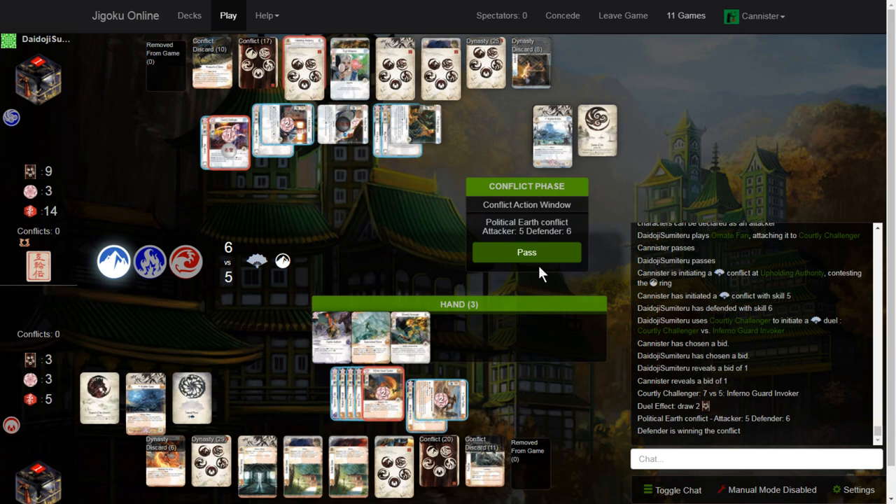
mouse_move(735, 409)
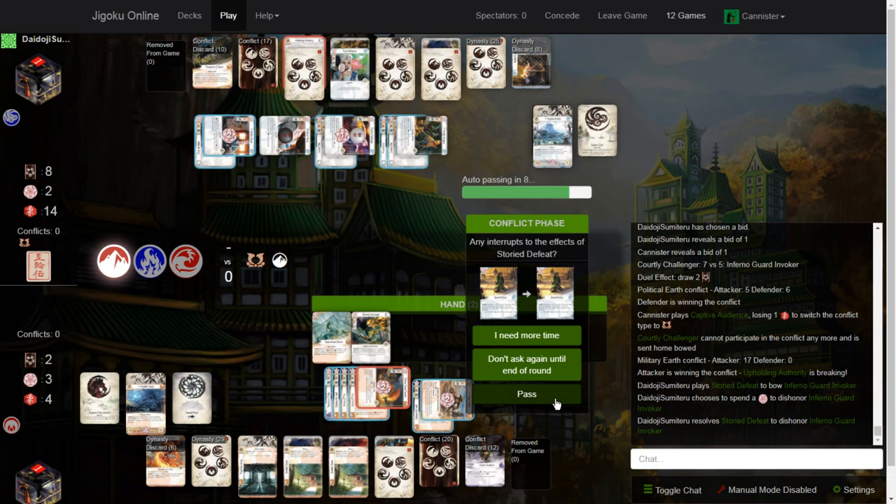
Step: Decline to interrupt Storied Defeat so the Earth conflict ends 0 to 0 with no winner
click(527, 393)
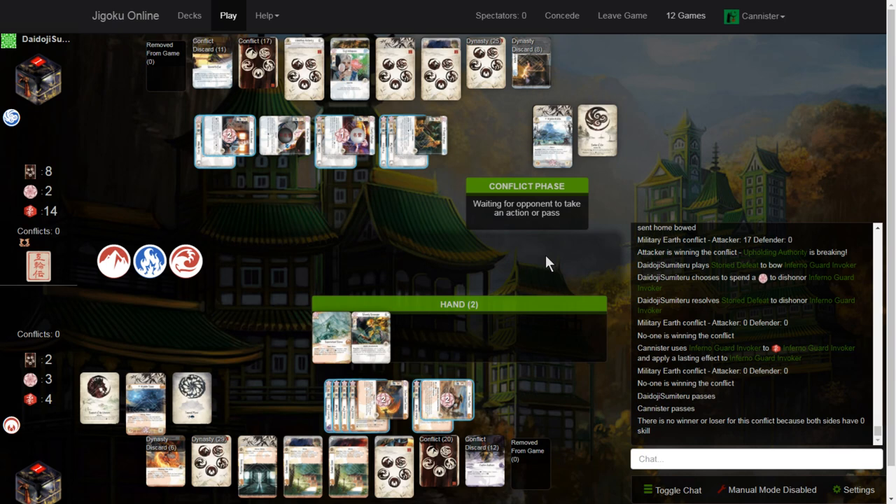
mouse_move(549, 283)
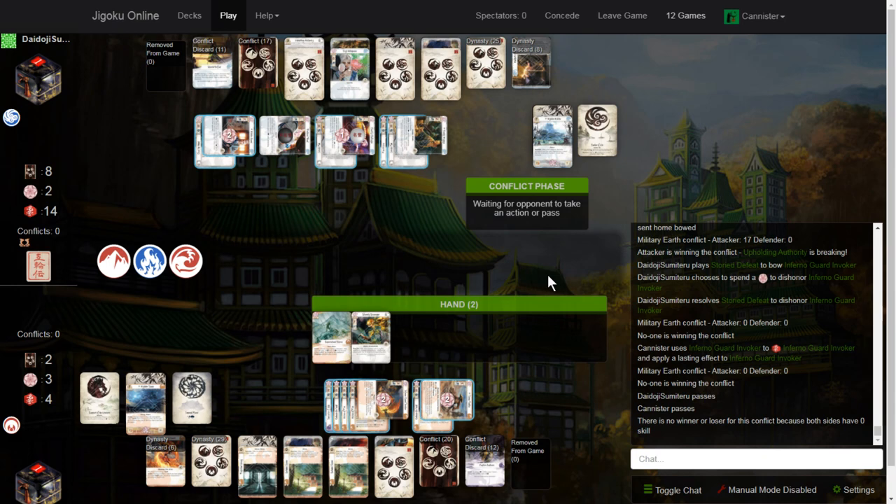
mouse_move(782, 385)
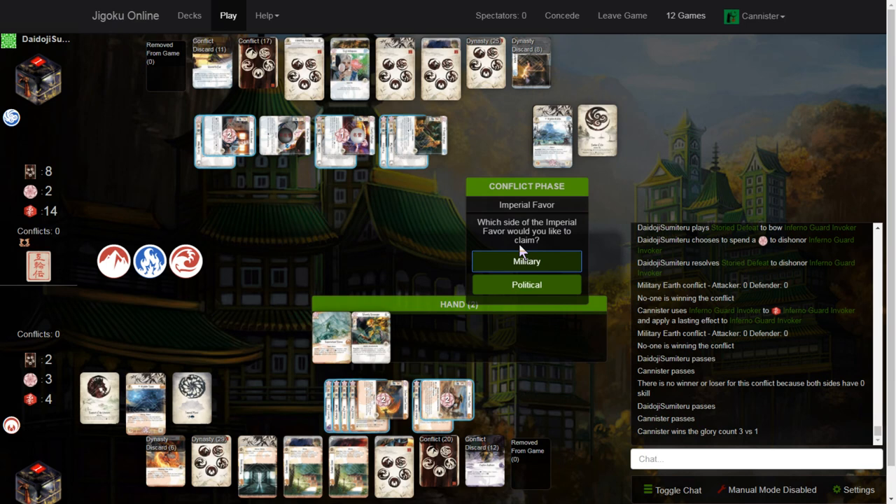
Step: Claim the Military side of the Imperial Favor after winning the glory count 3 to 1
click(526, 262)
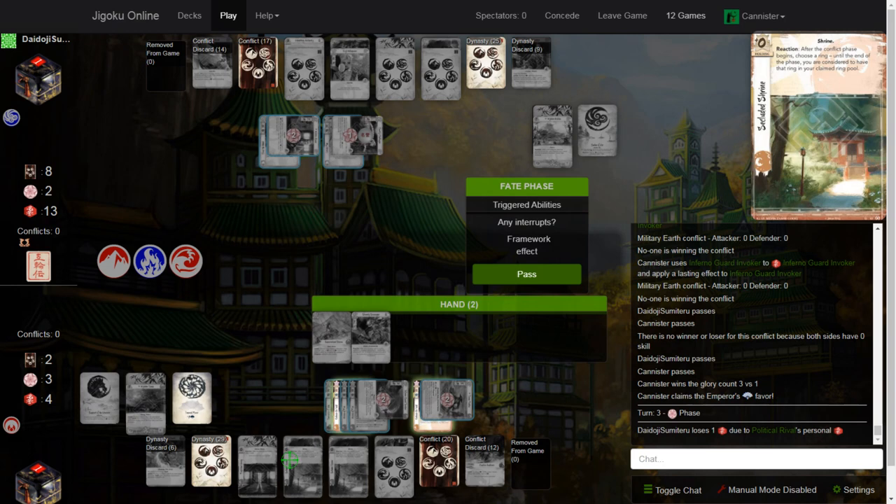
mouse_move(356, 468)
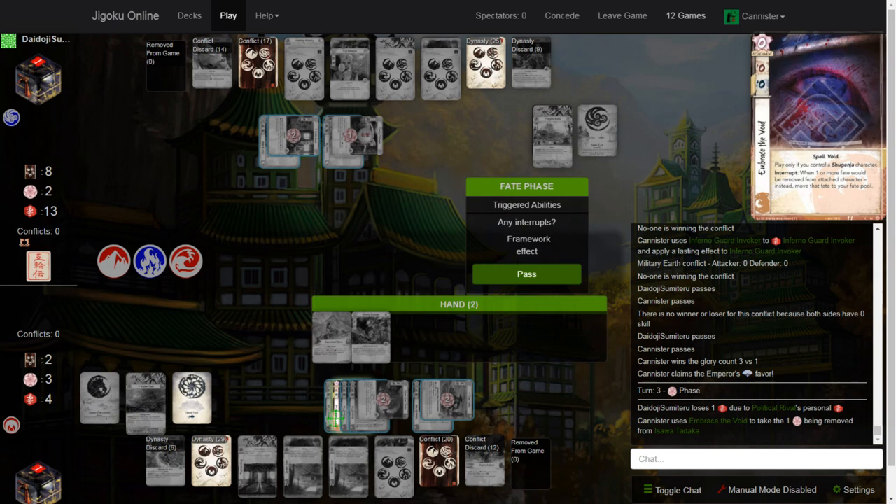
Step: Keep fate on Inferno Guard Invoker via Embrace the Void, then discard both Secluded Shrine province cards
click(527, 273)
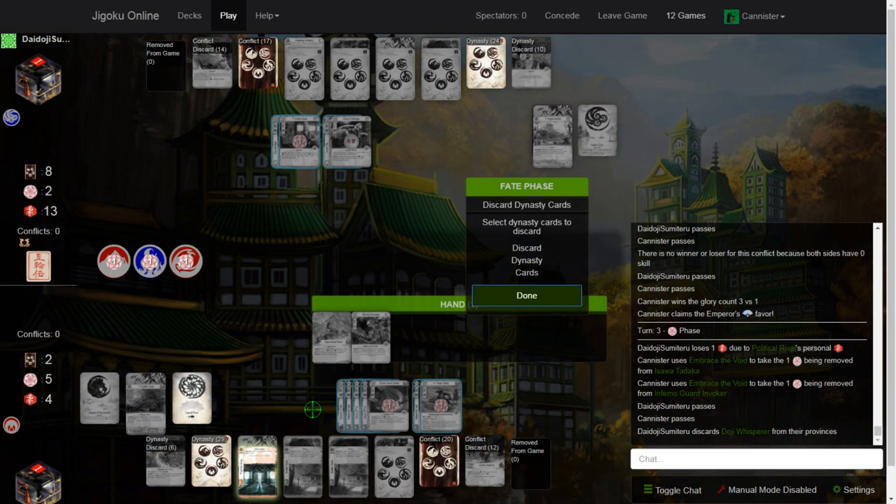
click(527, 294)
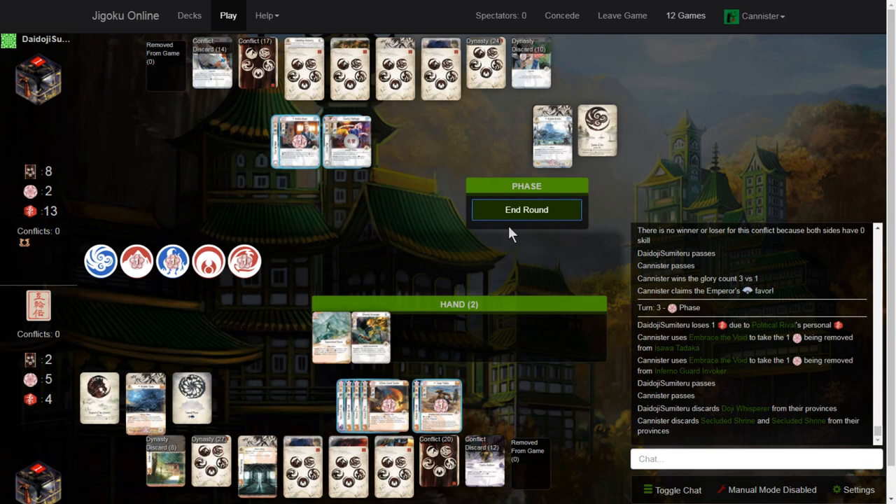
Step: End the round and play Shiba Sophist from a province with 2 additional fate
click(527, 210)
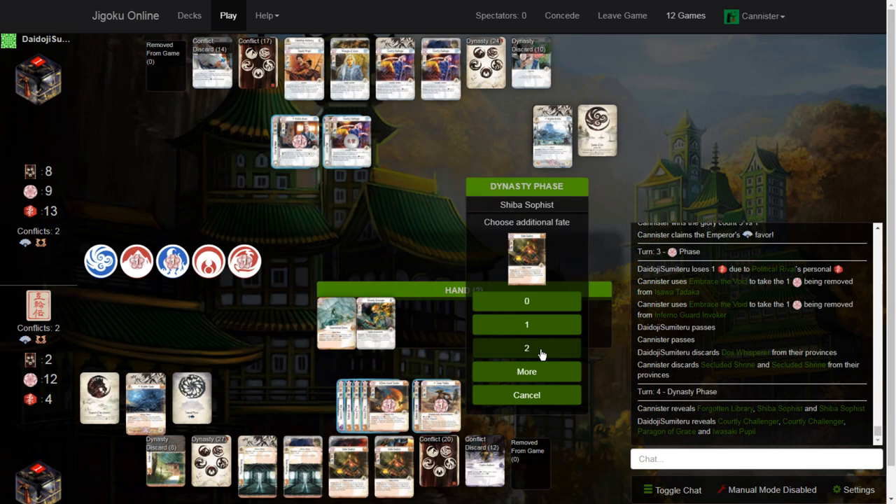
click(527, 371)
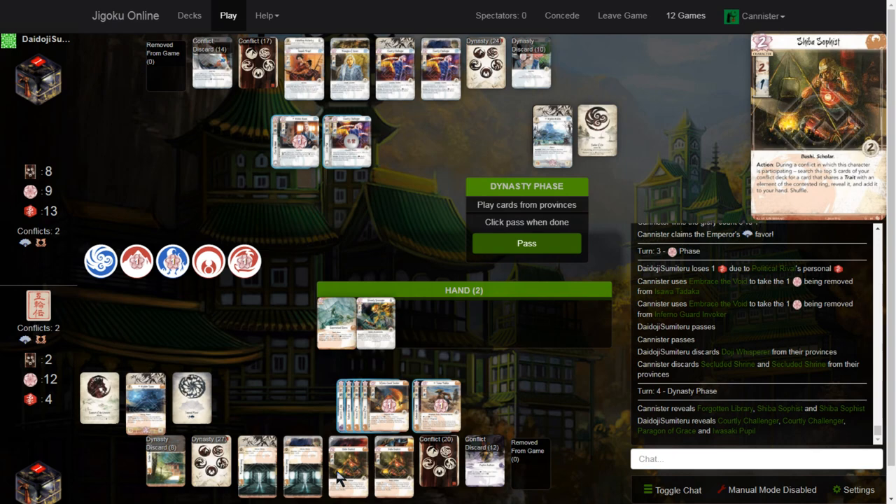
click(527, 244)
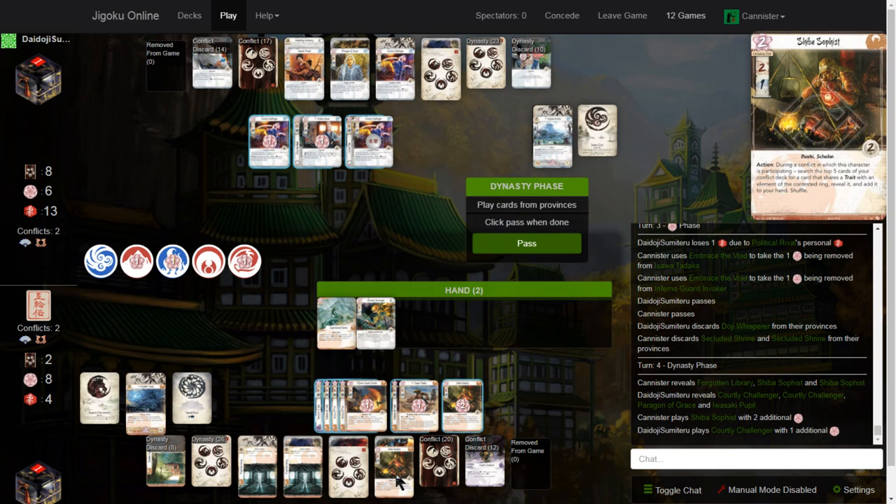
Step: Play the second Shiba Sophist from its province with 2 additional fate
click(527, 243)
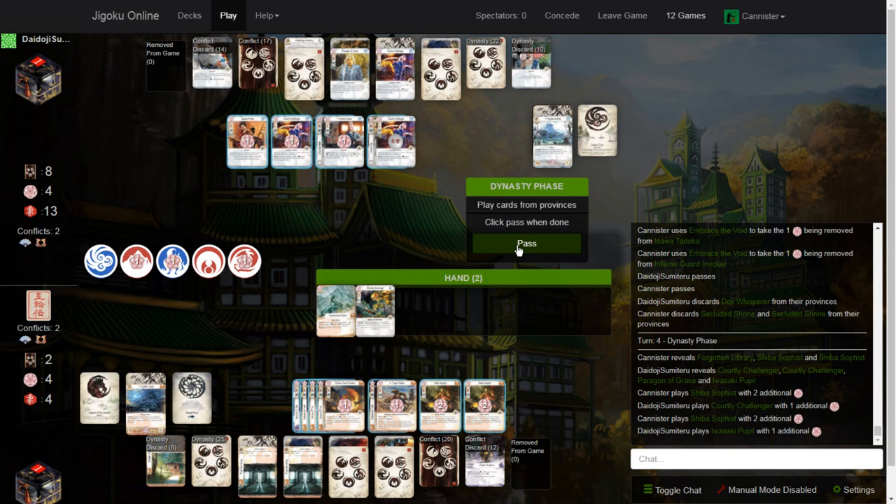
mouse_move(566, 244)
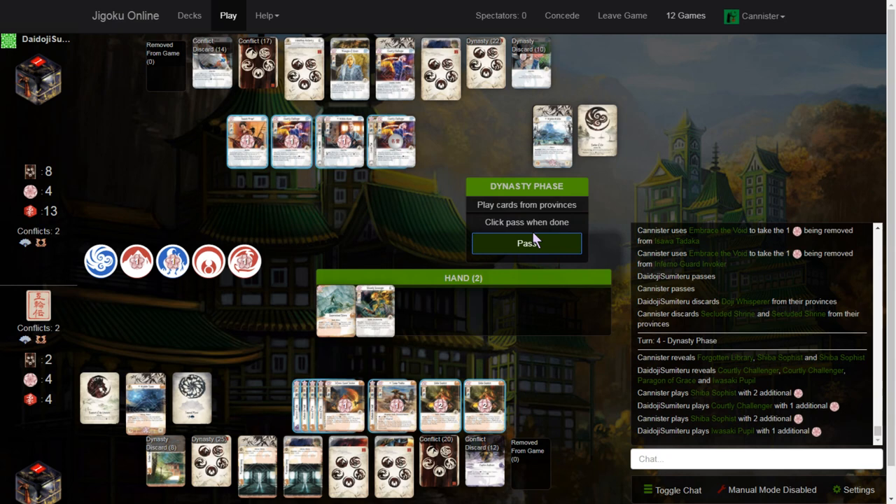
Step: Pass on playing further dynasty cards this phase
click(527, 243)
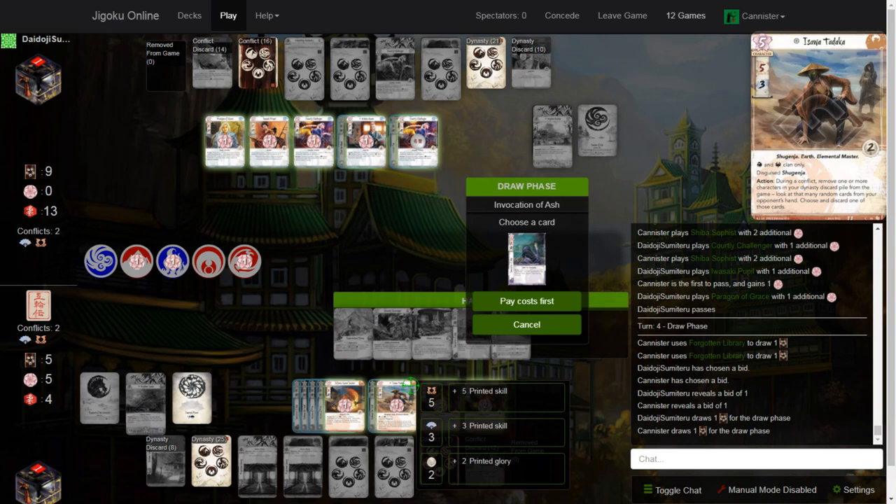
click(526, 300)
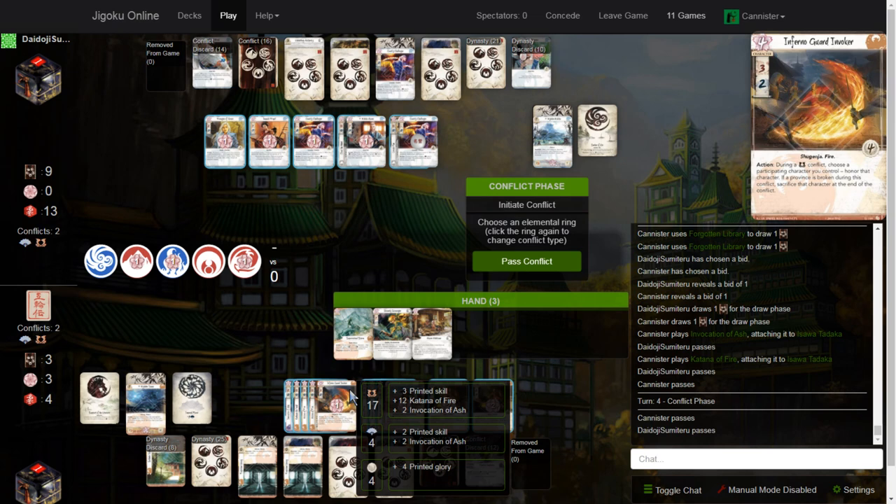
mouse_move(351, 395)
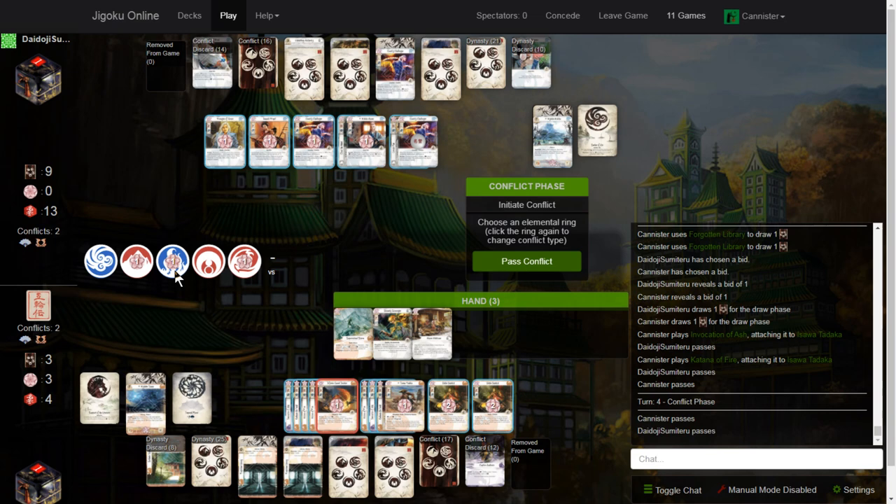
Step: Declare a military fire conflict against Upholding Authority with skill 17
click(173, 260)
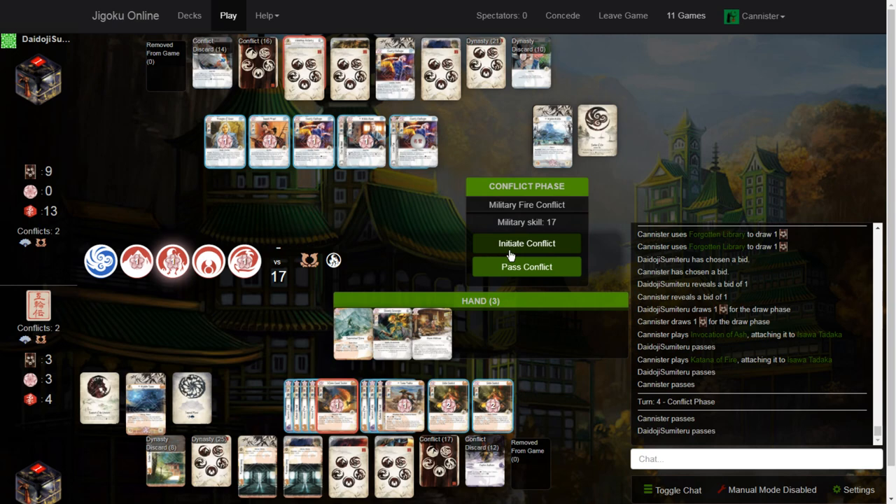
click(527, 243)
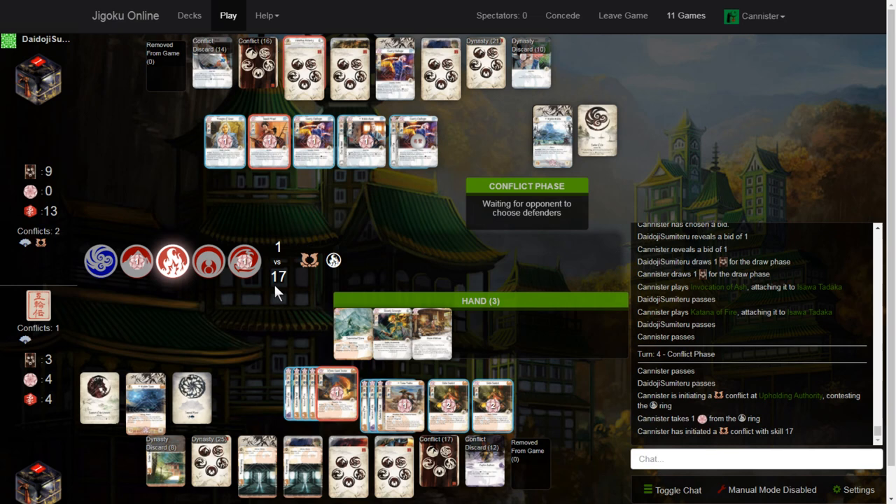
mouse_move(265, 311)
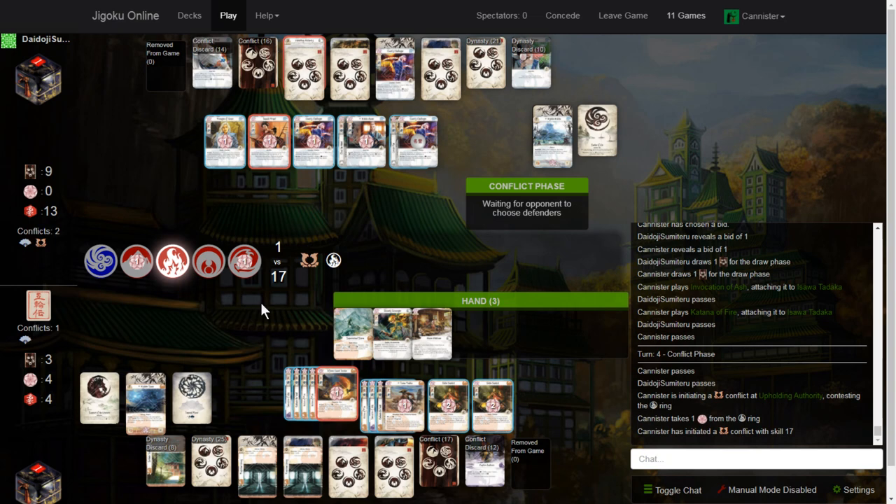
Step: Pass the conflict action window so the 17 vs 1 conflict resolves and Upholding Authority breaks
click(224, 143)
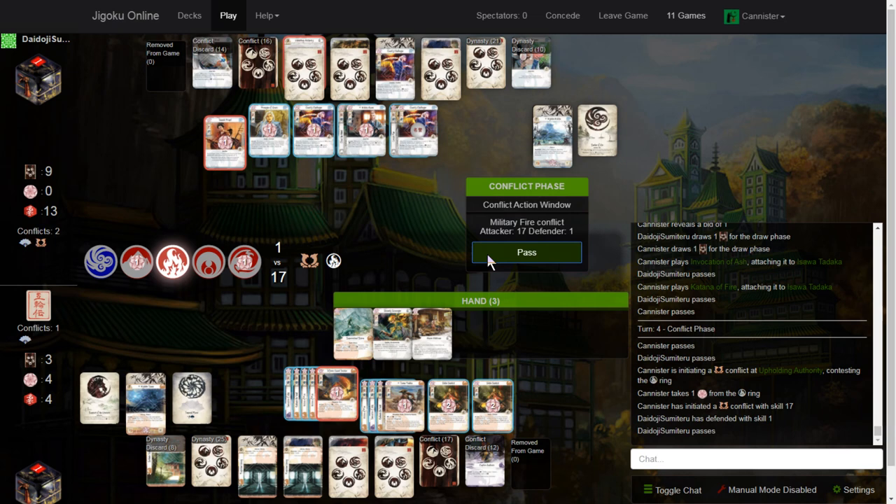
click(527, 252)
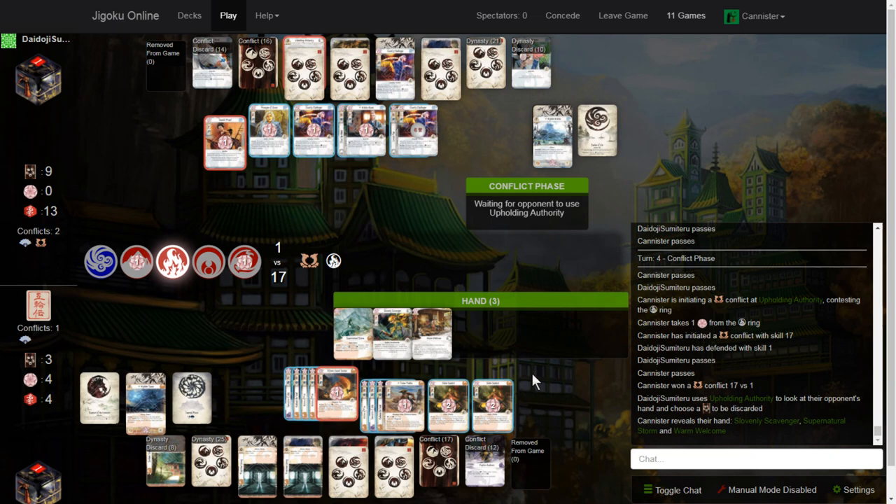
mouse_move(546, 397)
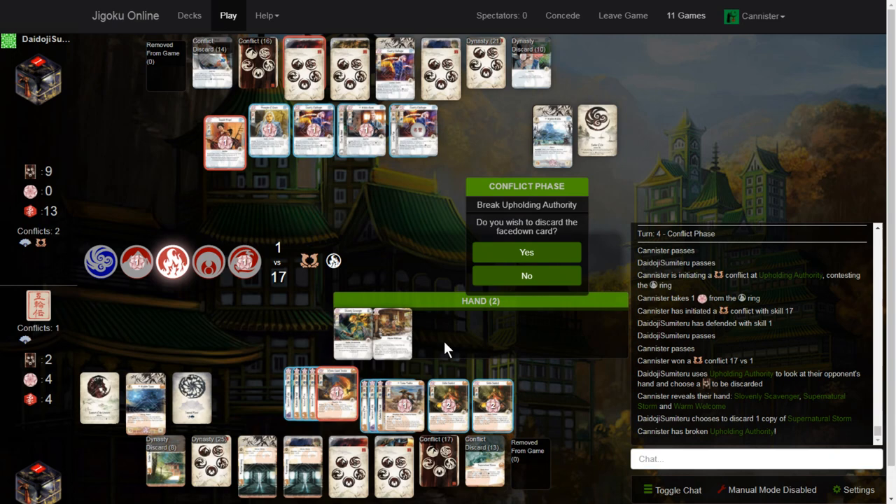
Step: Discard Upholding Authority's facedown card, then pass the action window
click(527, 253)
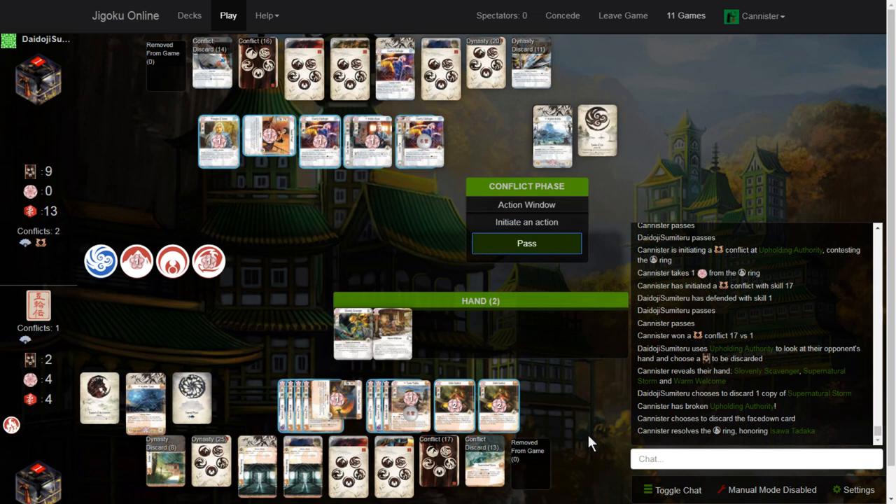
mouse_move(526, 244)
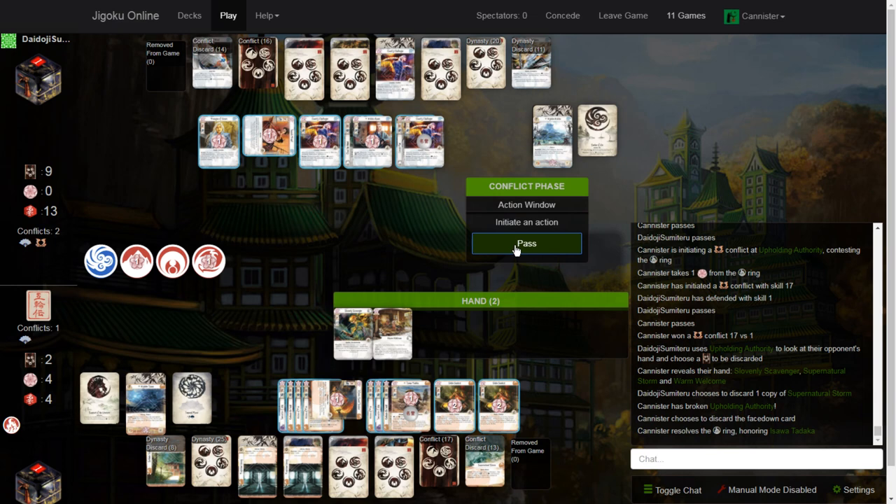
click(527, 244)
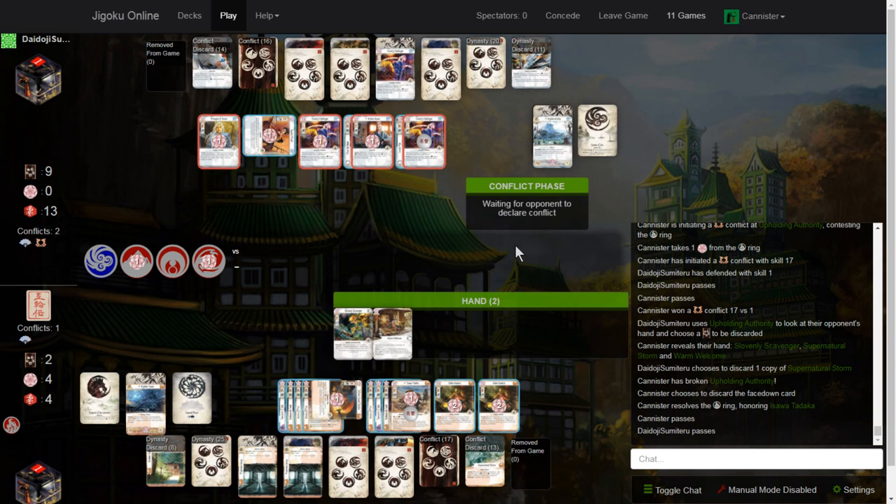
Step: Switch the attack to military via Rally to the Cause and declare defenders at skill 4
click(137, 260)
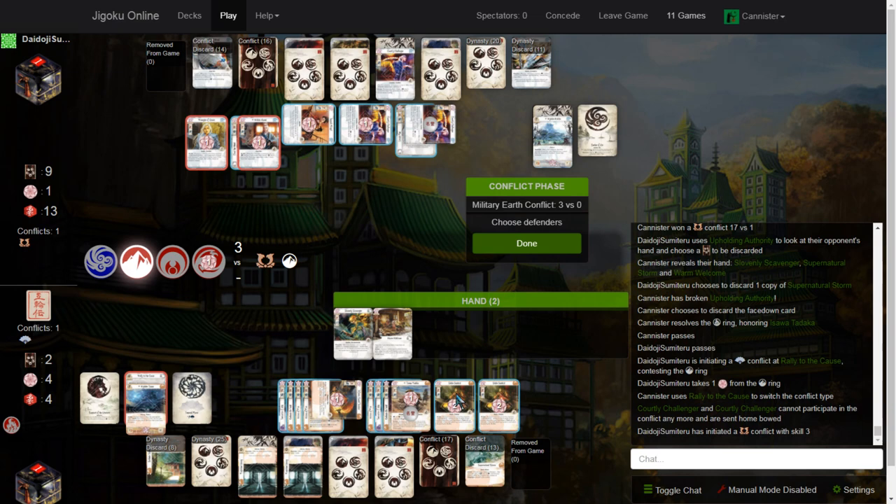
click(526, 244)
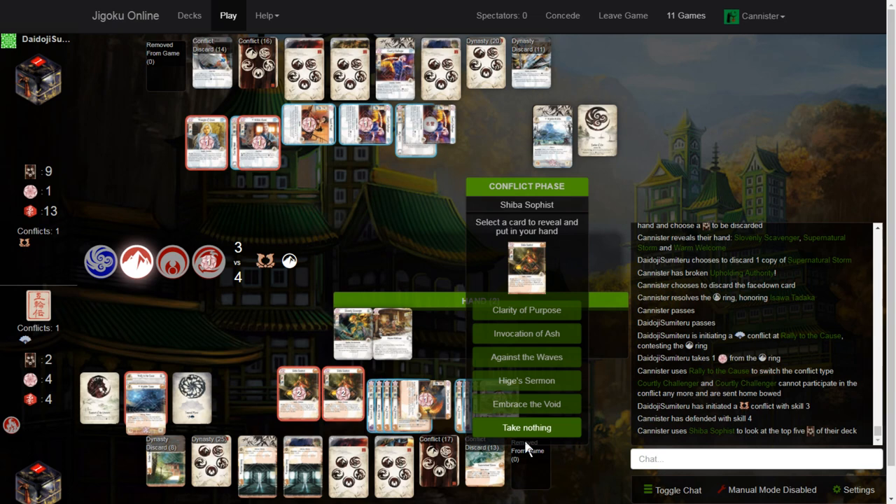
Step: Take nothing from Shiba Sophist's revealed cards and switch to the Bushi Builder deck list
click(526, 427)
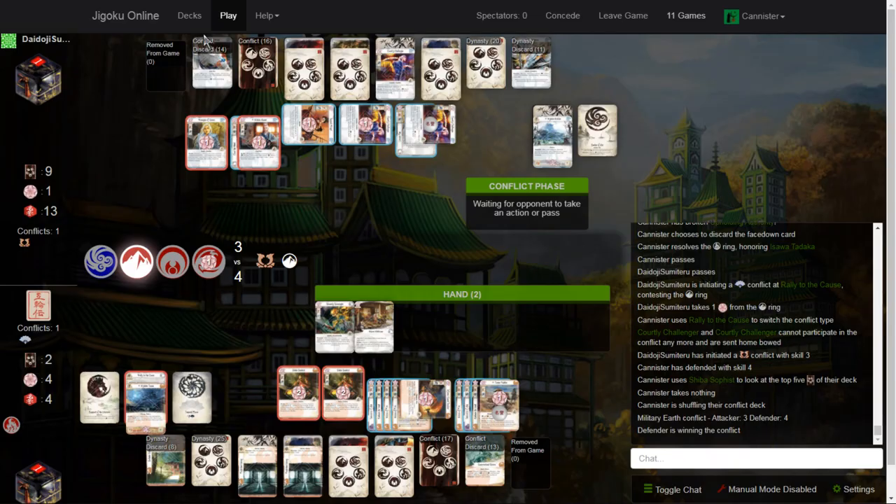
click(171, 8)
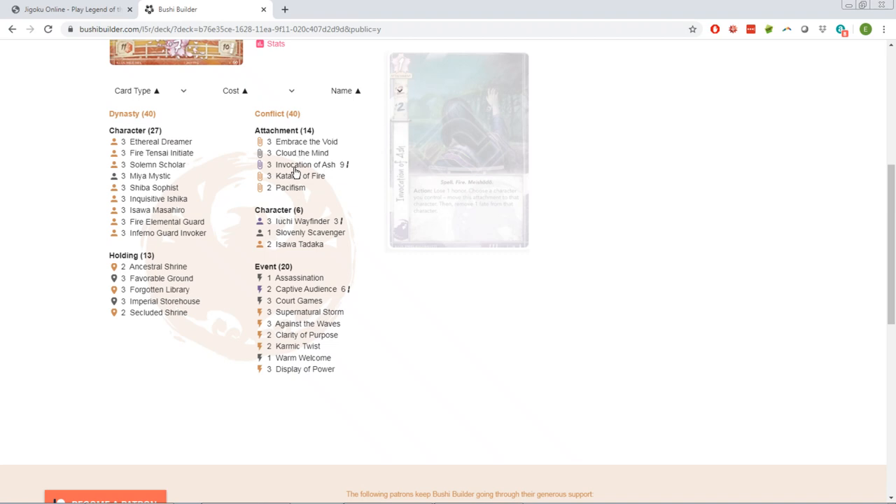
mouse_move(295, 280)
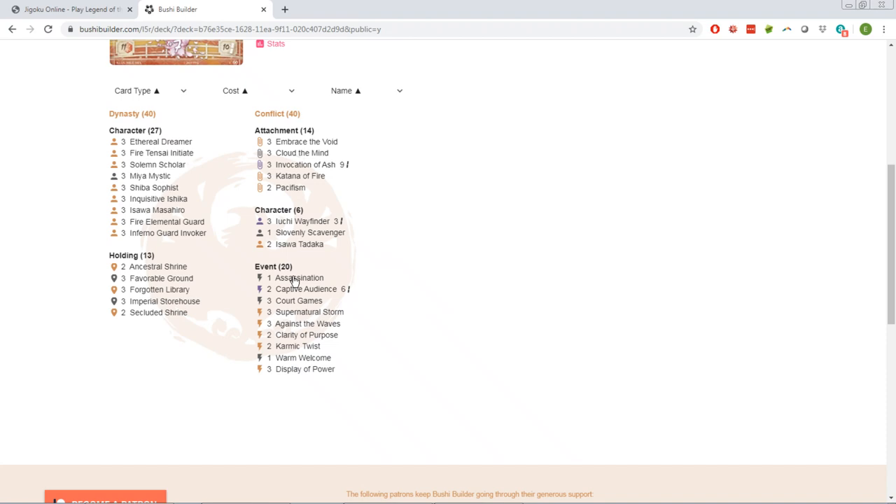
mouse_move(306, 335)
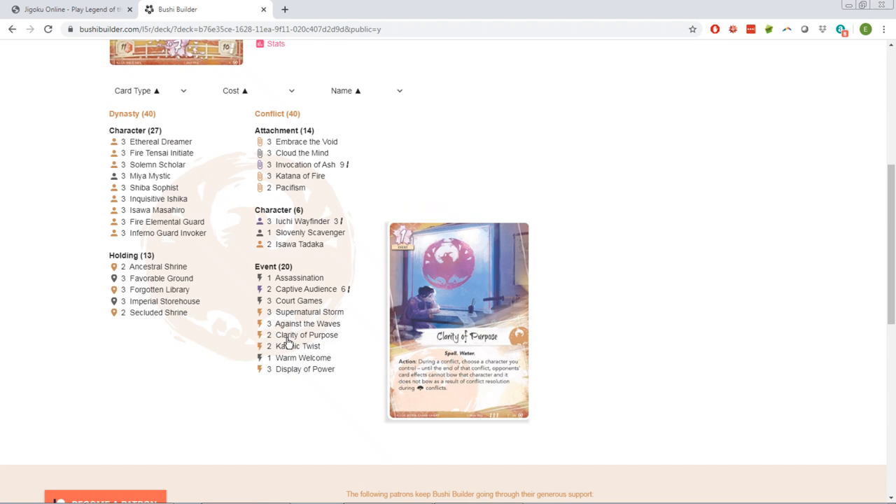
Step: Return from Bushi Builder to the Jigoku Online game tab
click(70, 9)
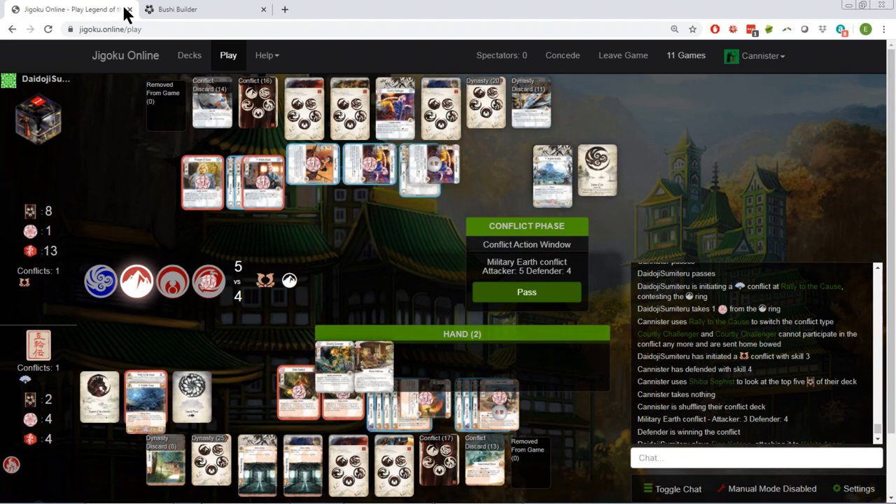
Step: Restore full screen and pass in the final conflict action window
key(f11)
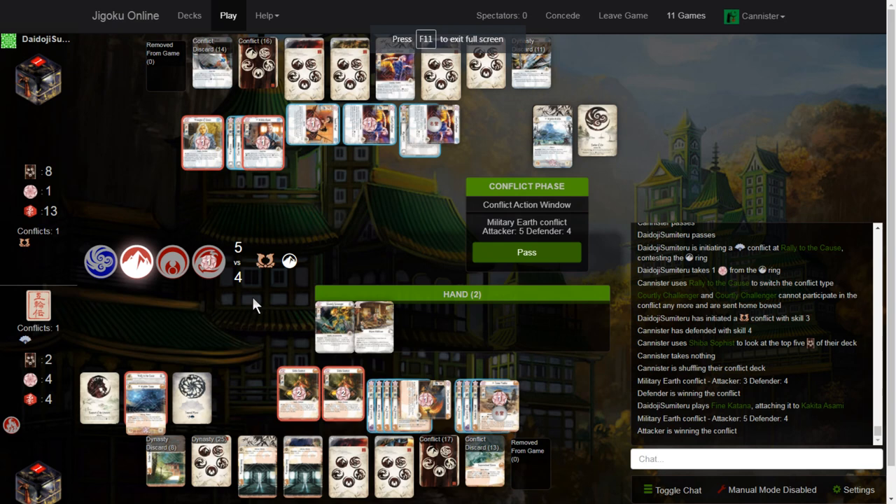
click(526, 252)
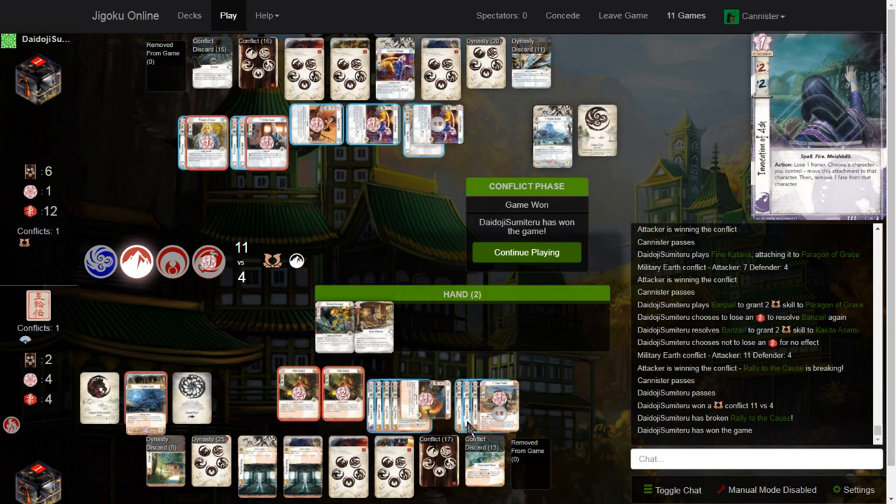
mouse_move(560, 378)
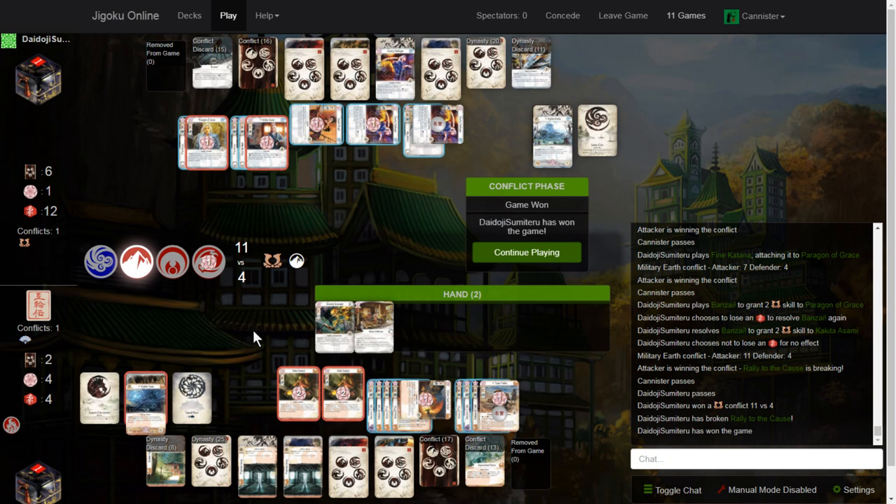
mouse_move(551, 337)
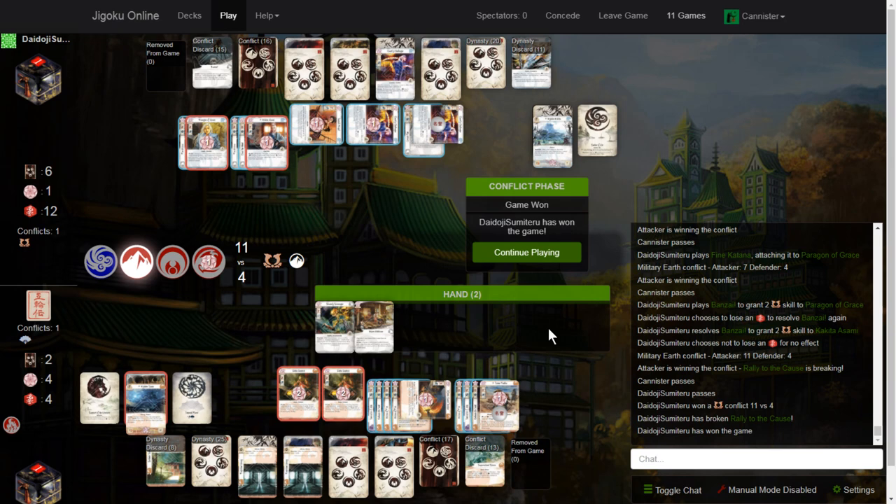